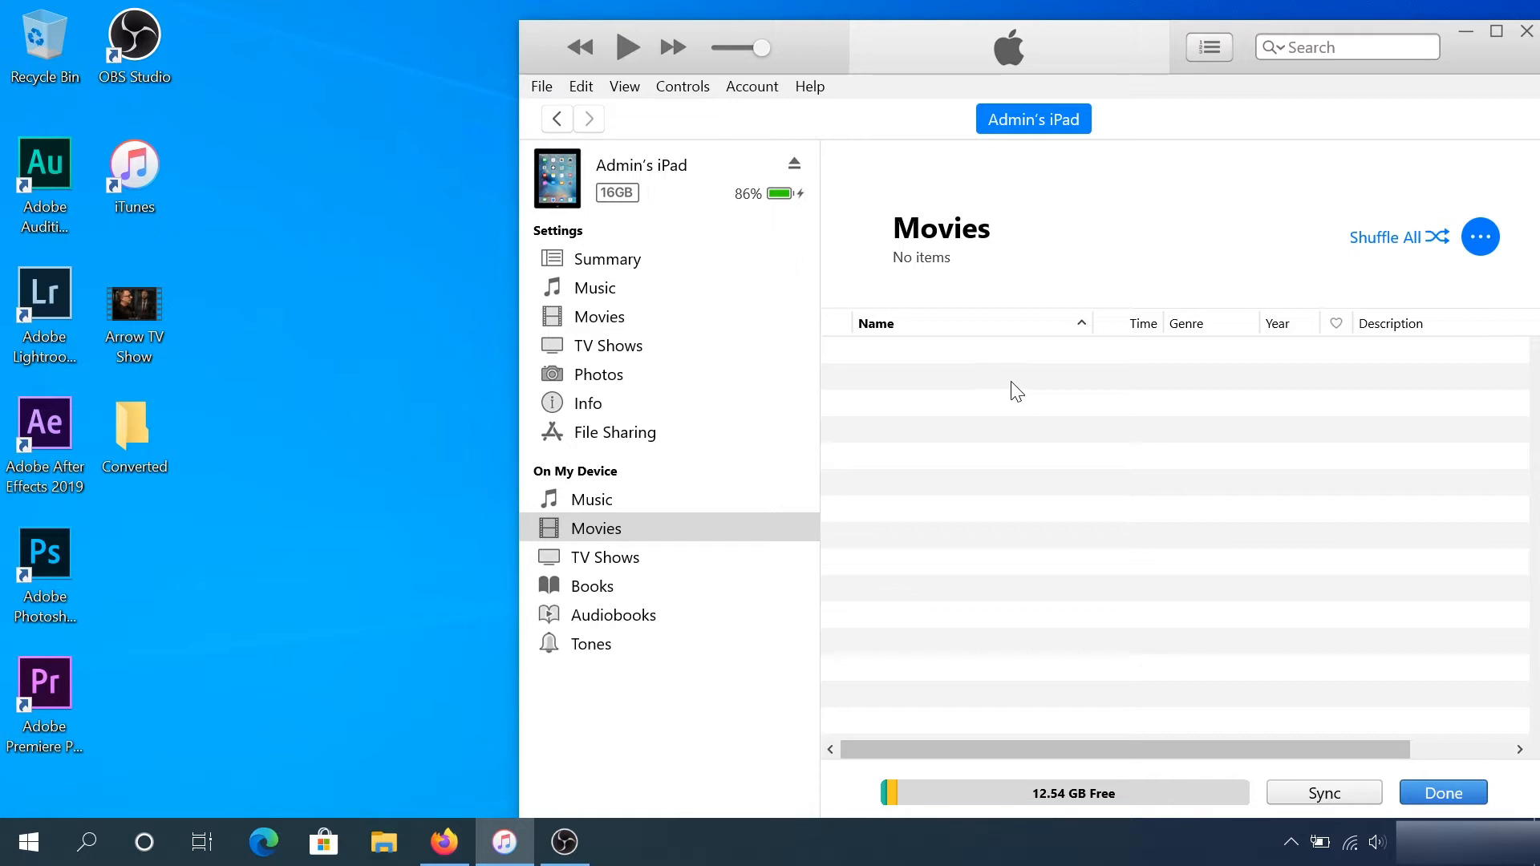
mouse_move(620, 393)
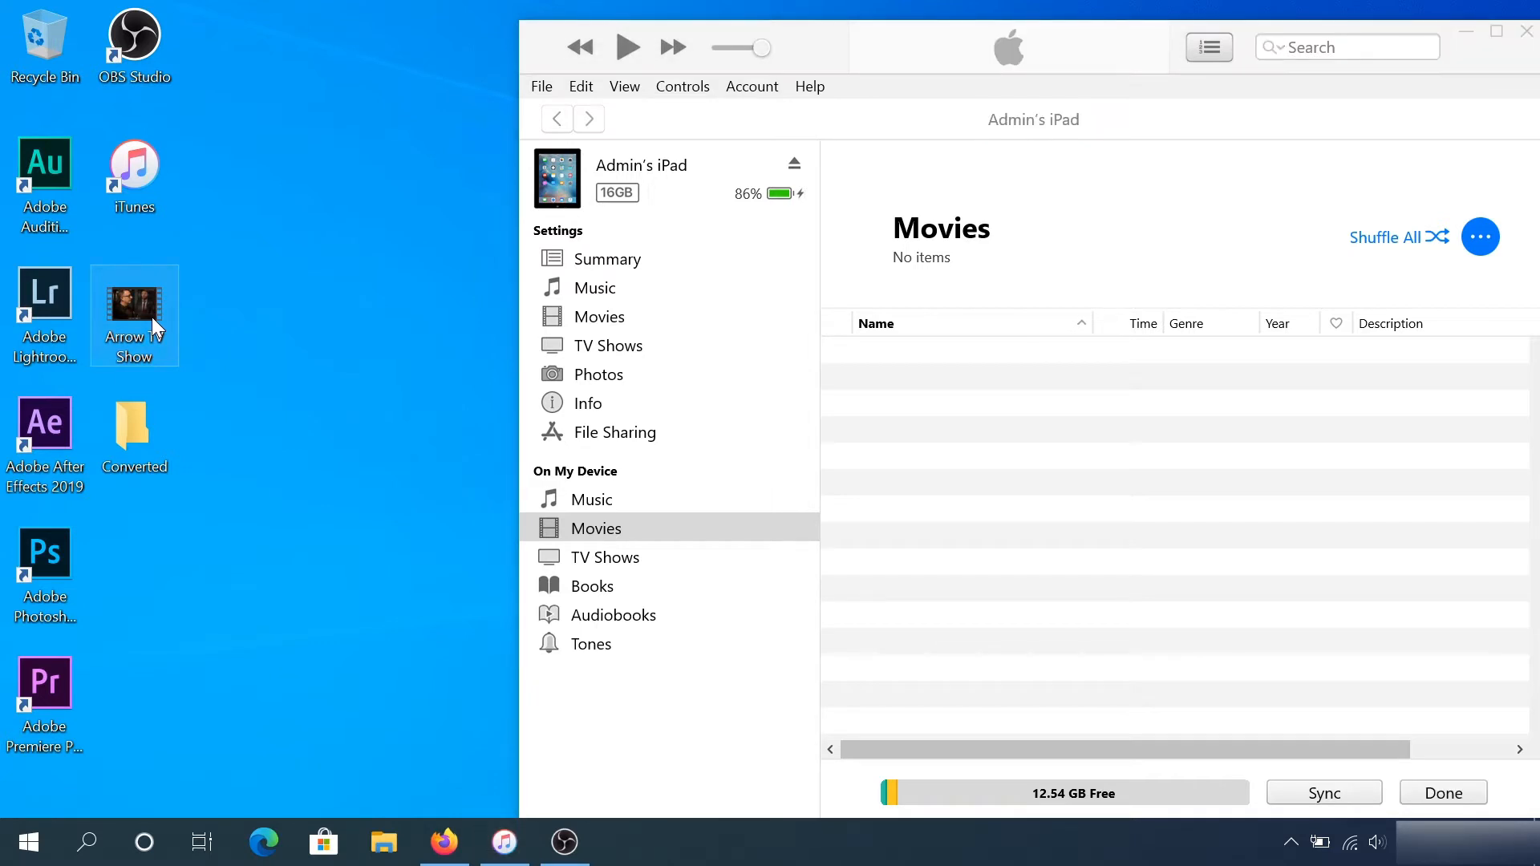
mouse_move(134, 298)
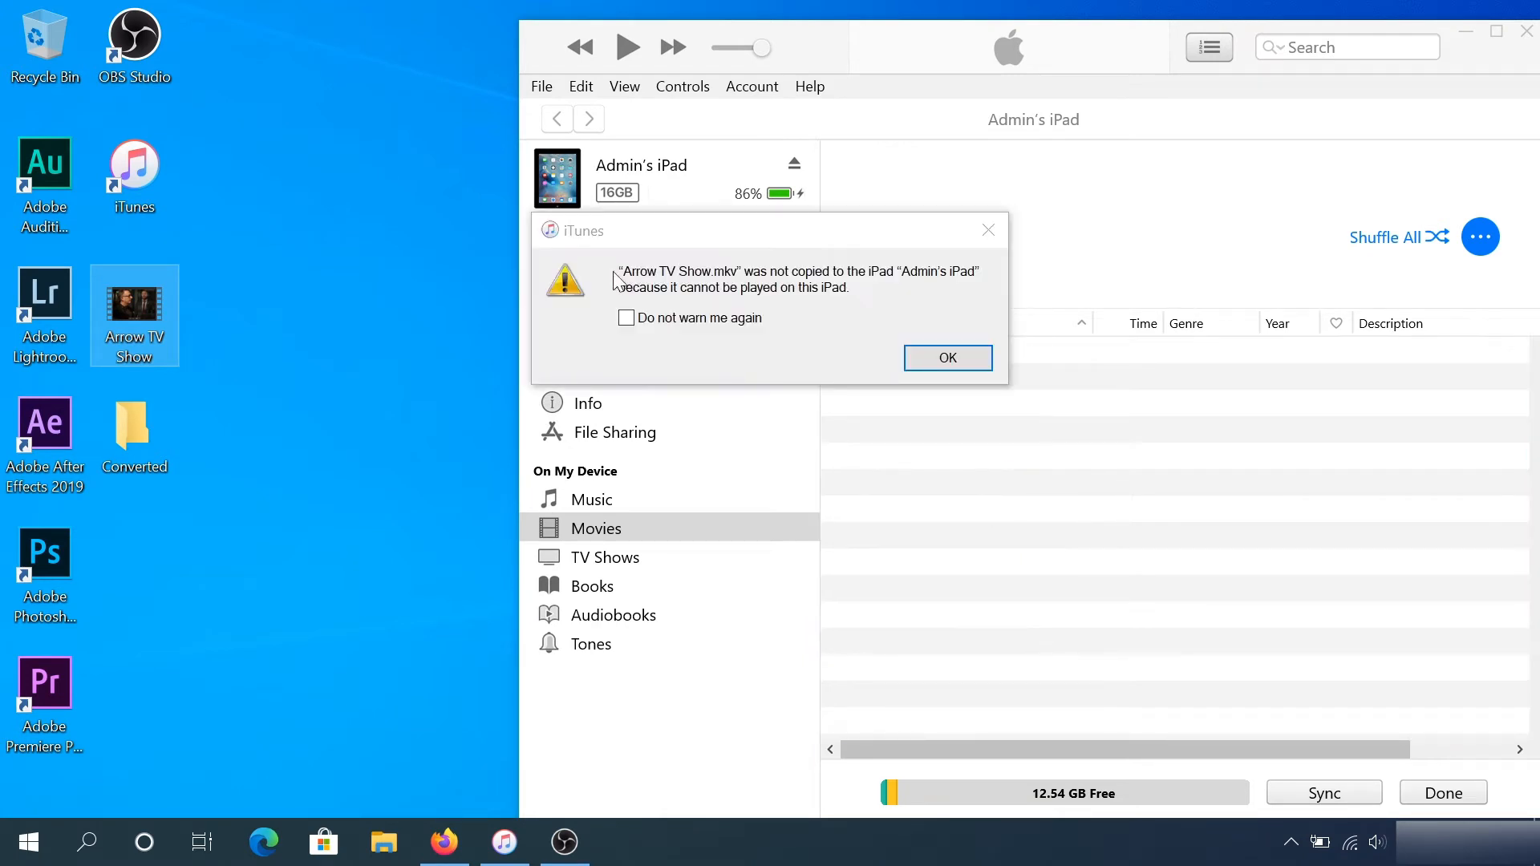
mouse_move(825, 295)
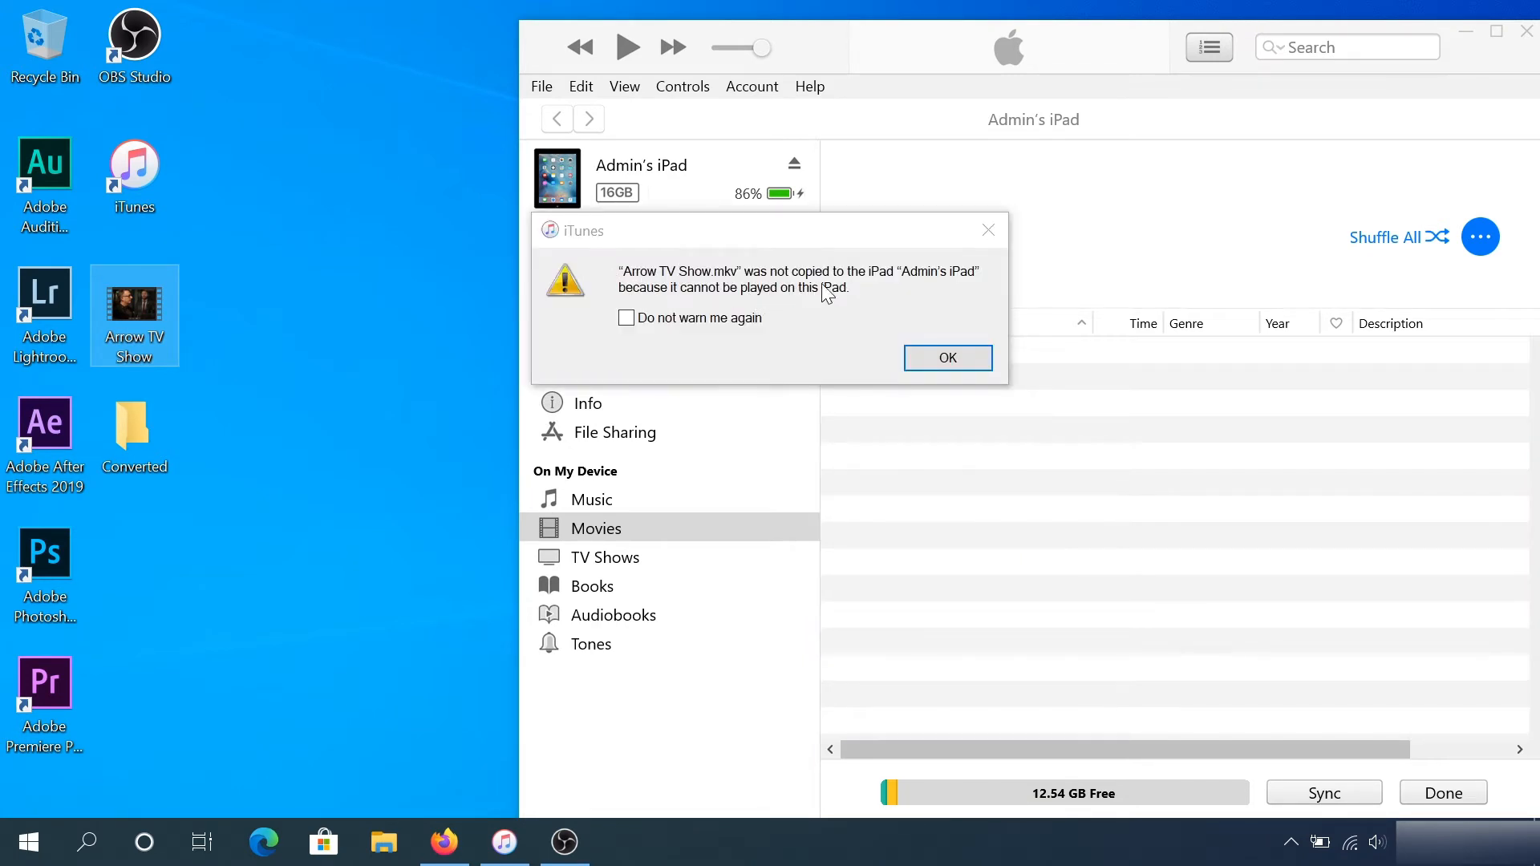
mouse_move(737, 308)
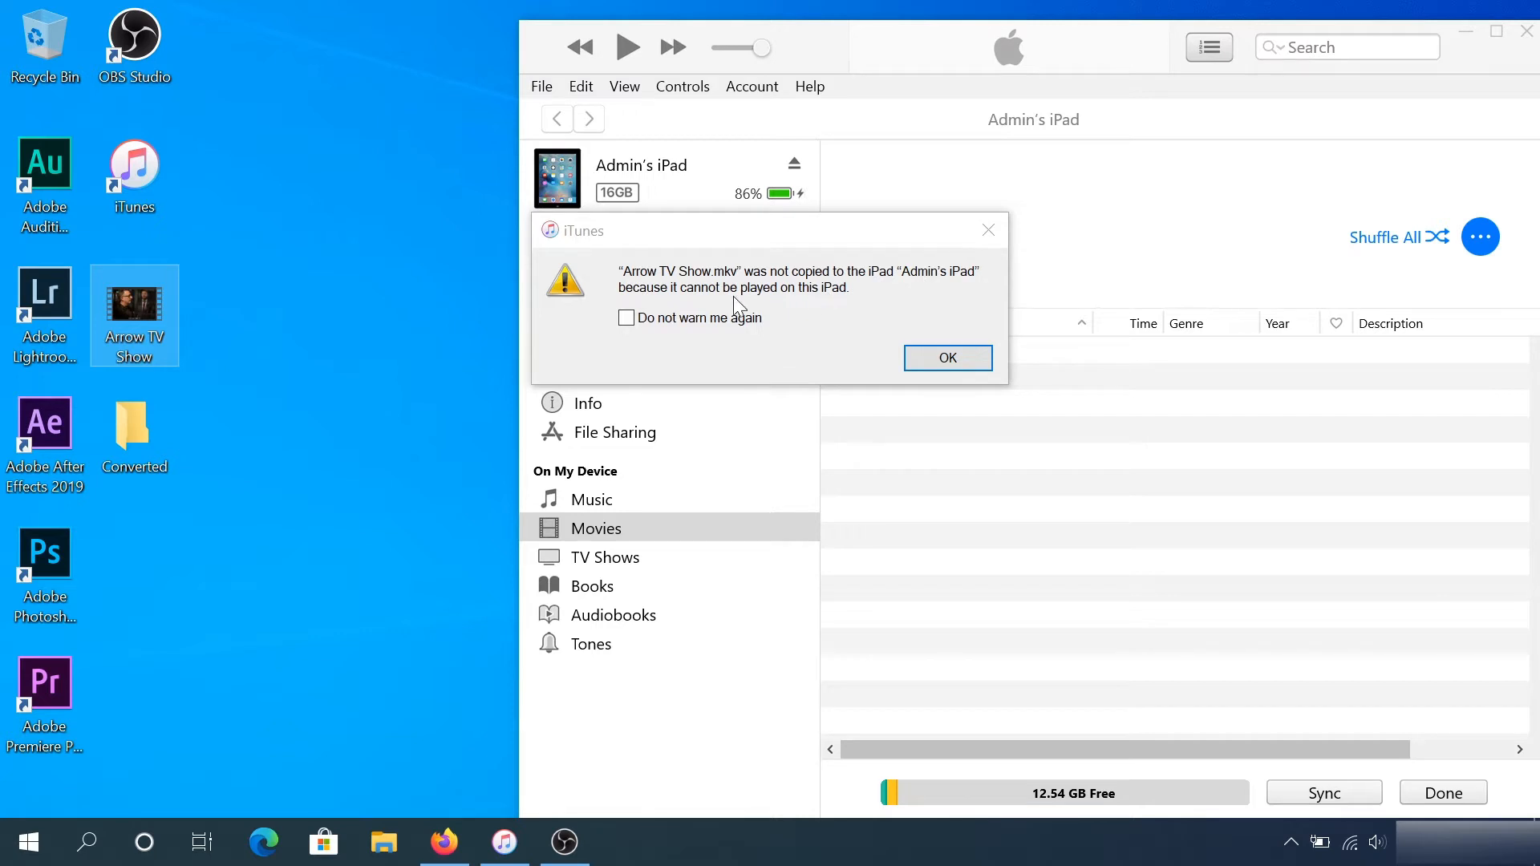
- Dismiss the iTunes warning that Arrow TV Show.mkv cannot play on the iPad
left_click(946, 358)
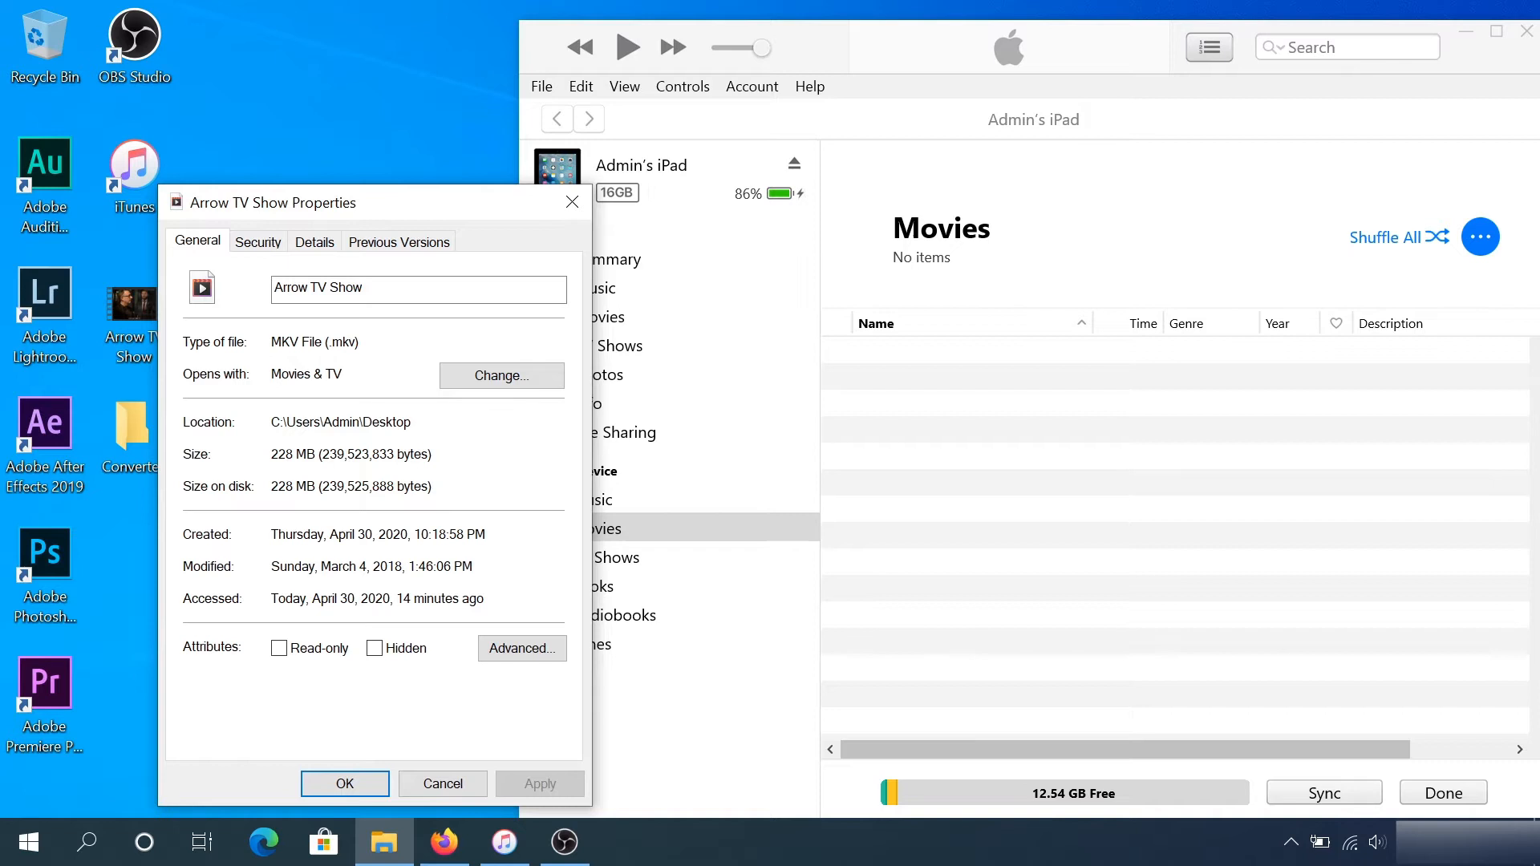
mouse_move(215, 324)
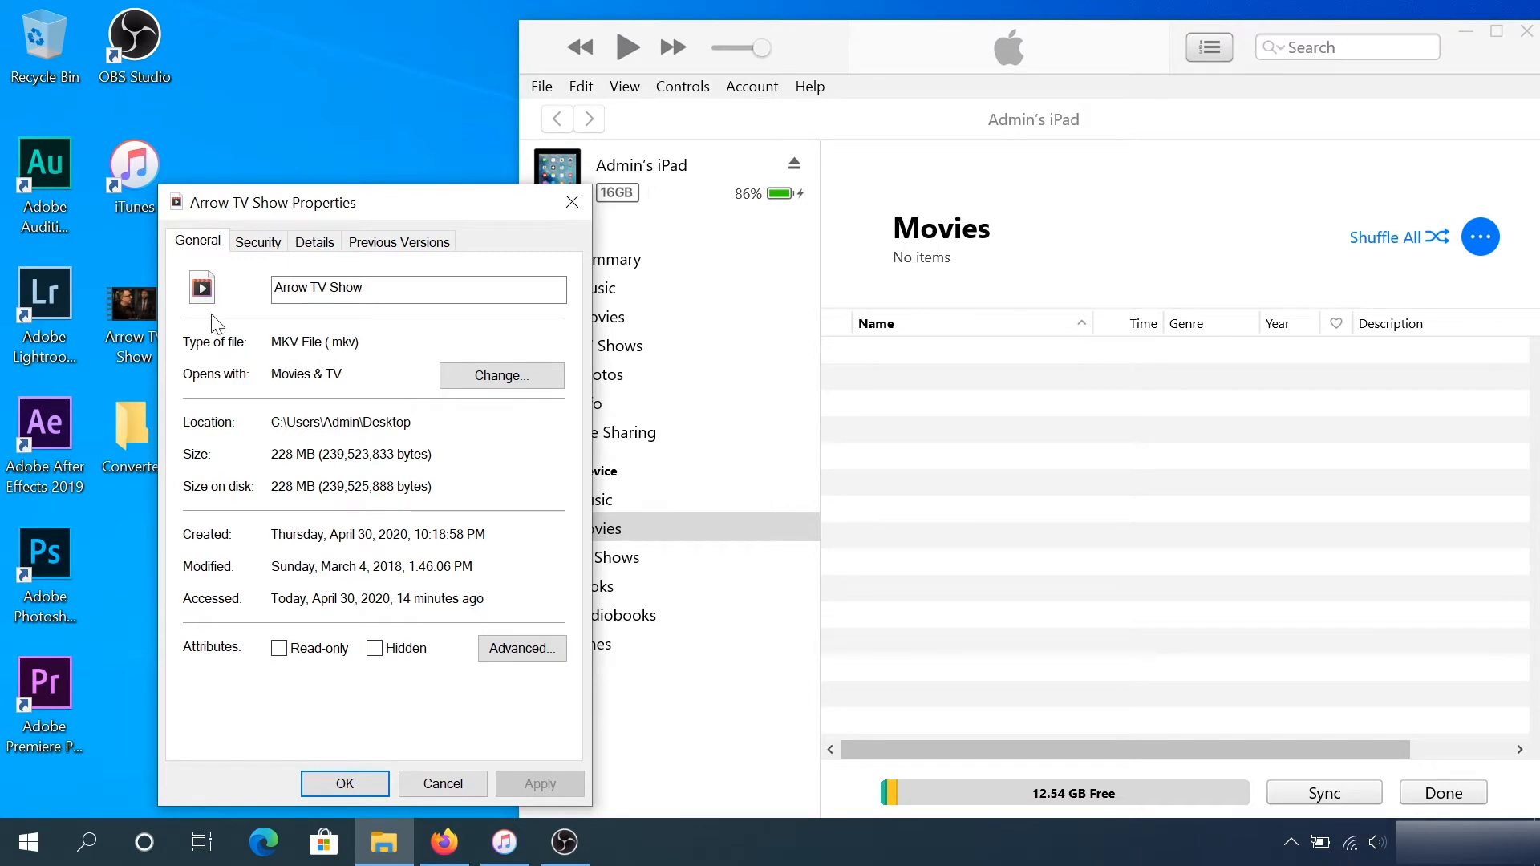
mouse_move(572, 204)
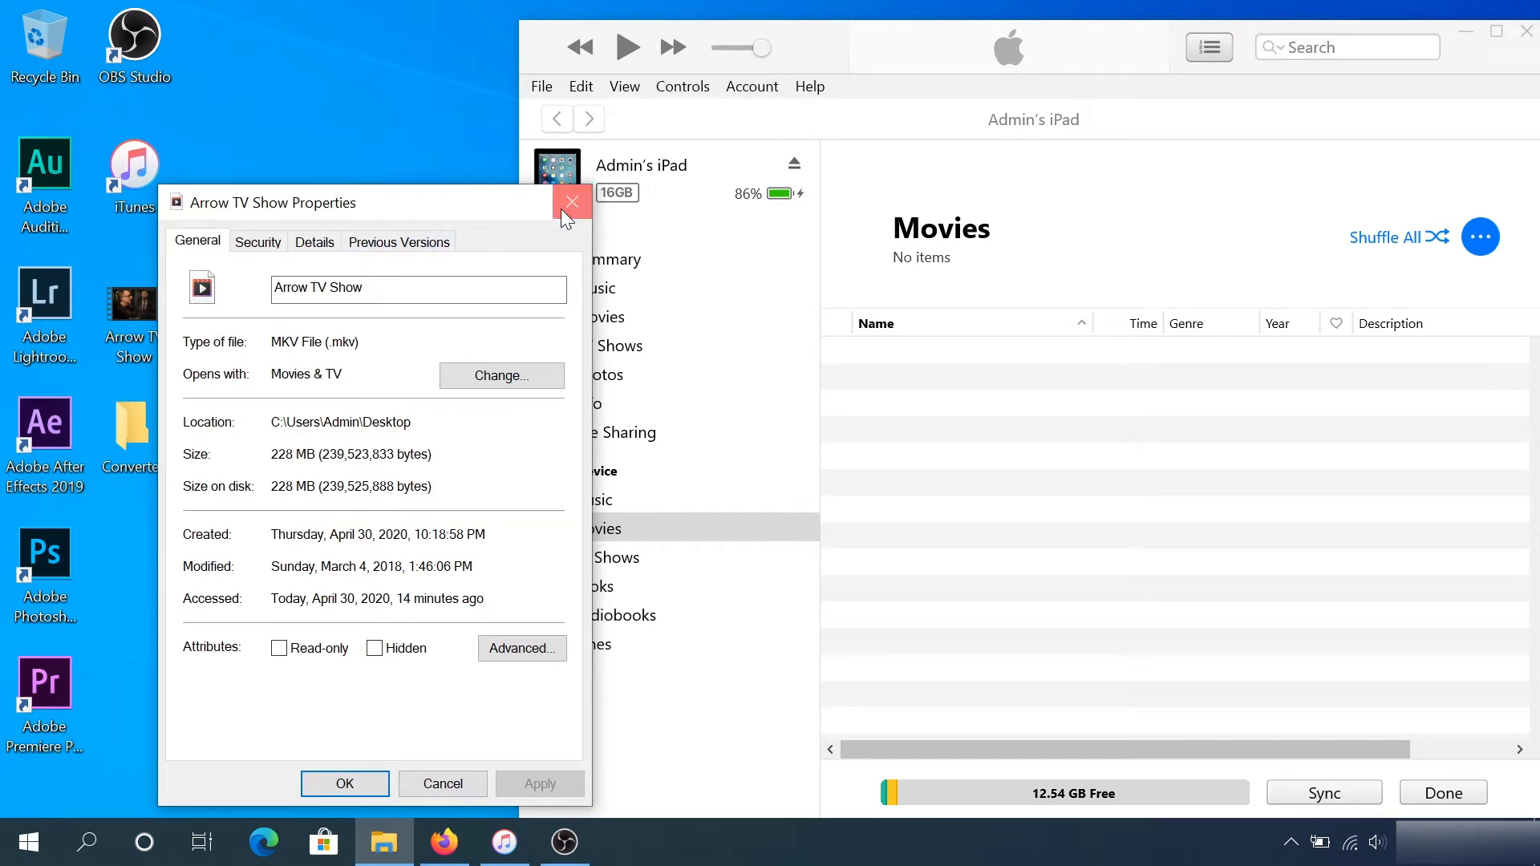
left_click(573, 202)
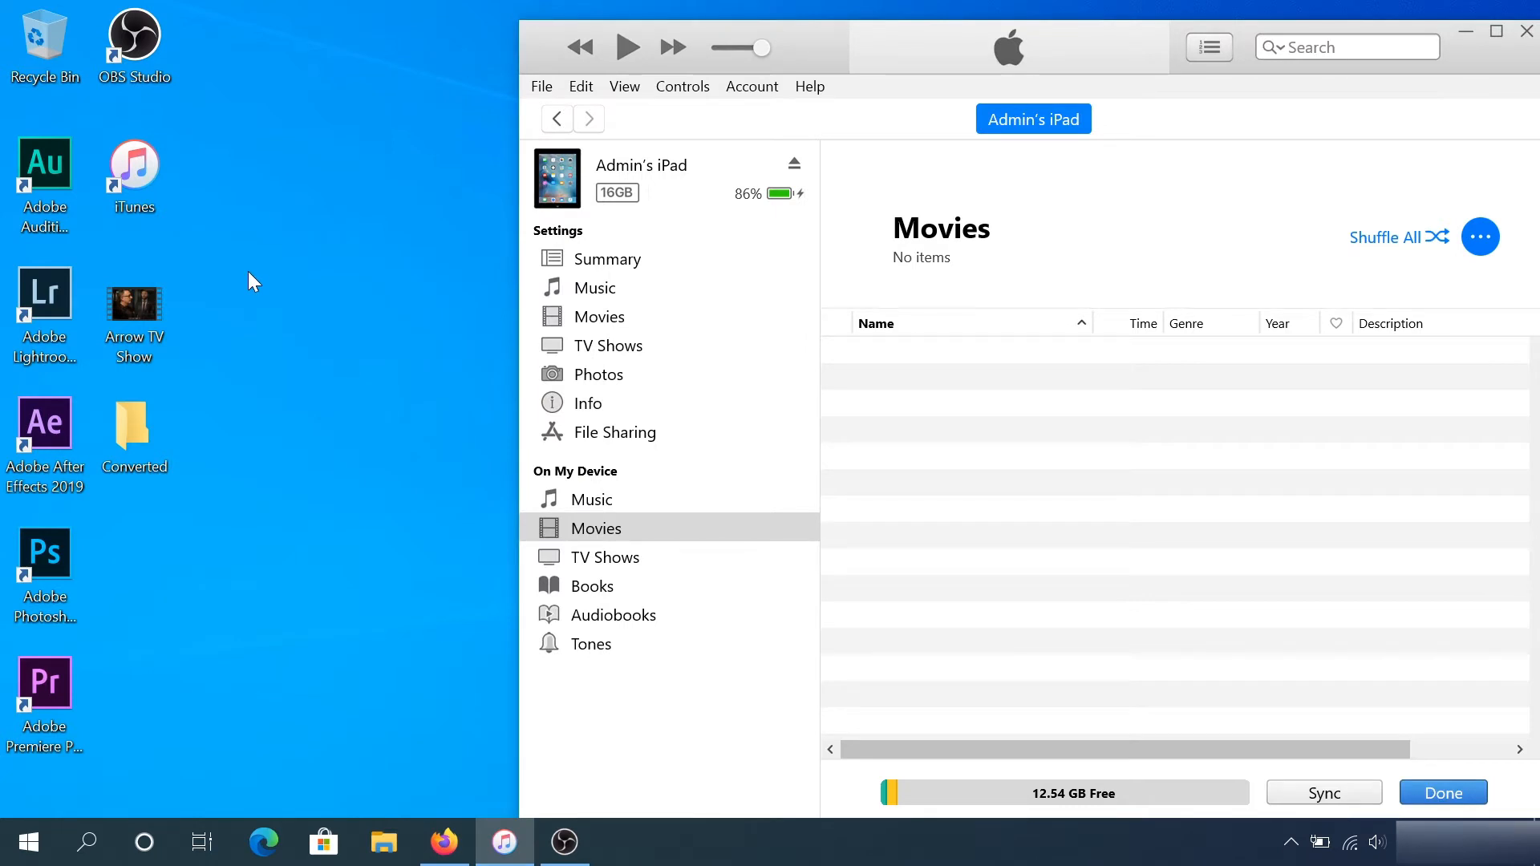
left_click(134, 308)
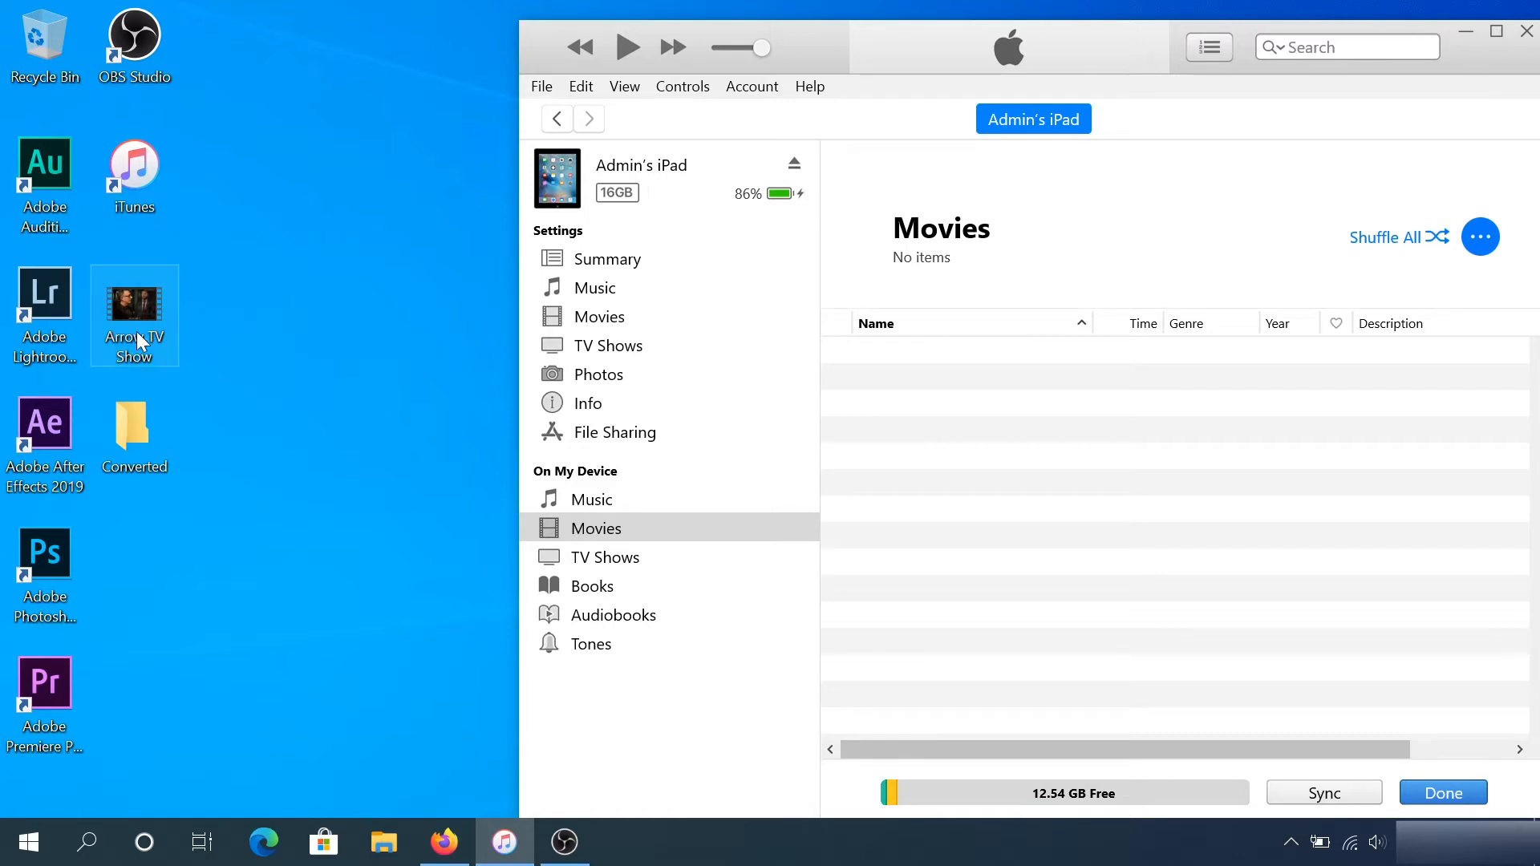
mouse_move(202, 316)
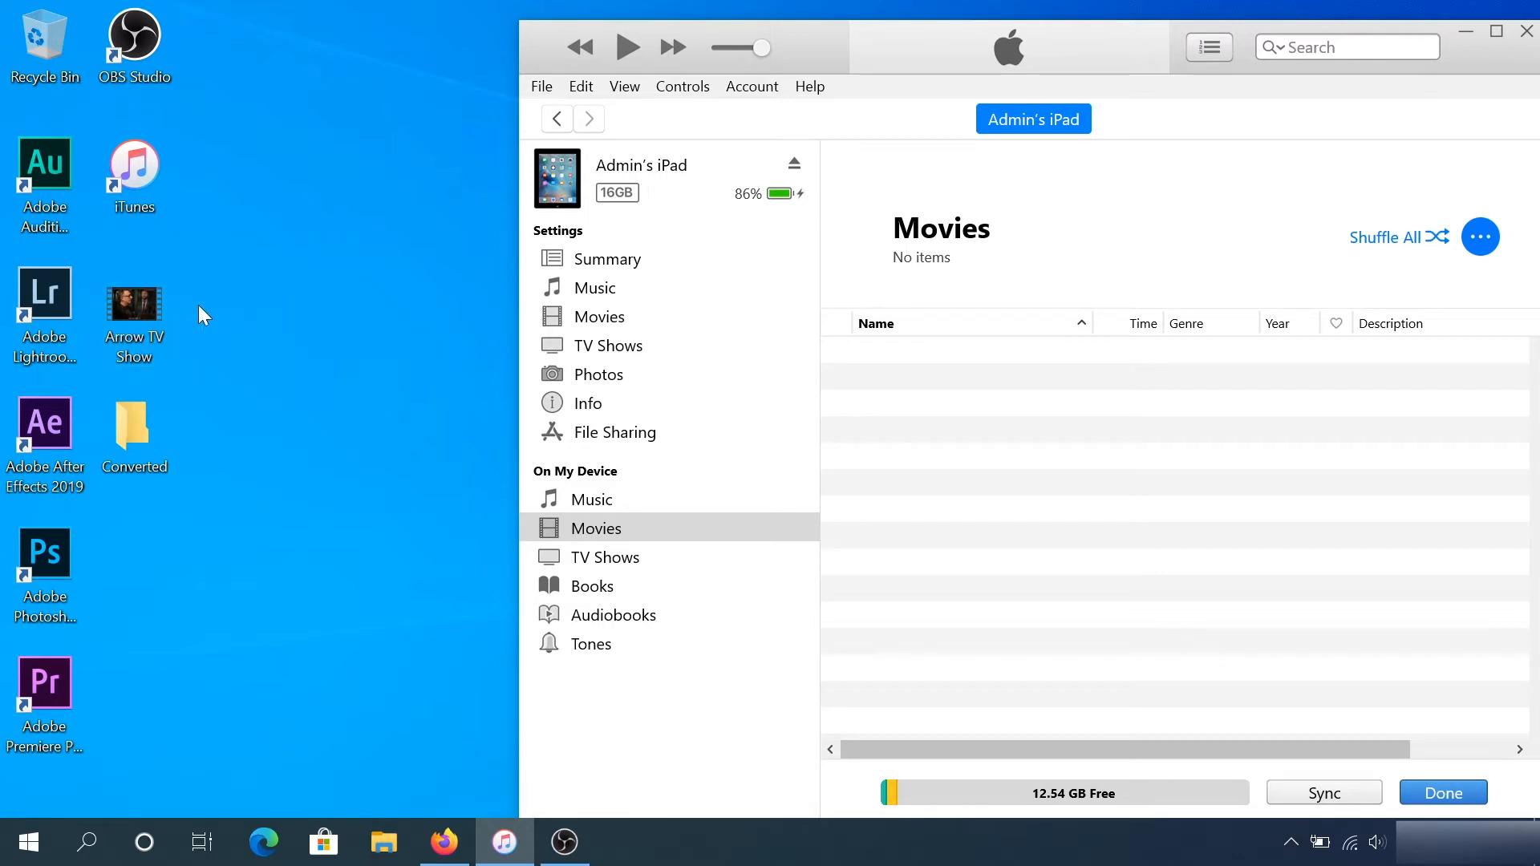
mouse_move(509, 813)
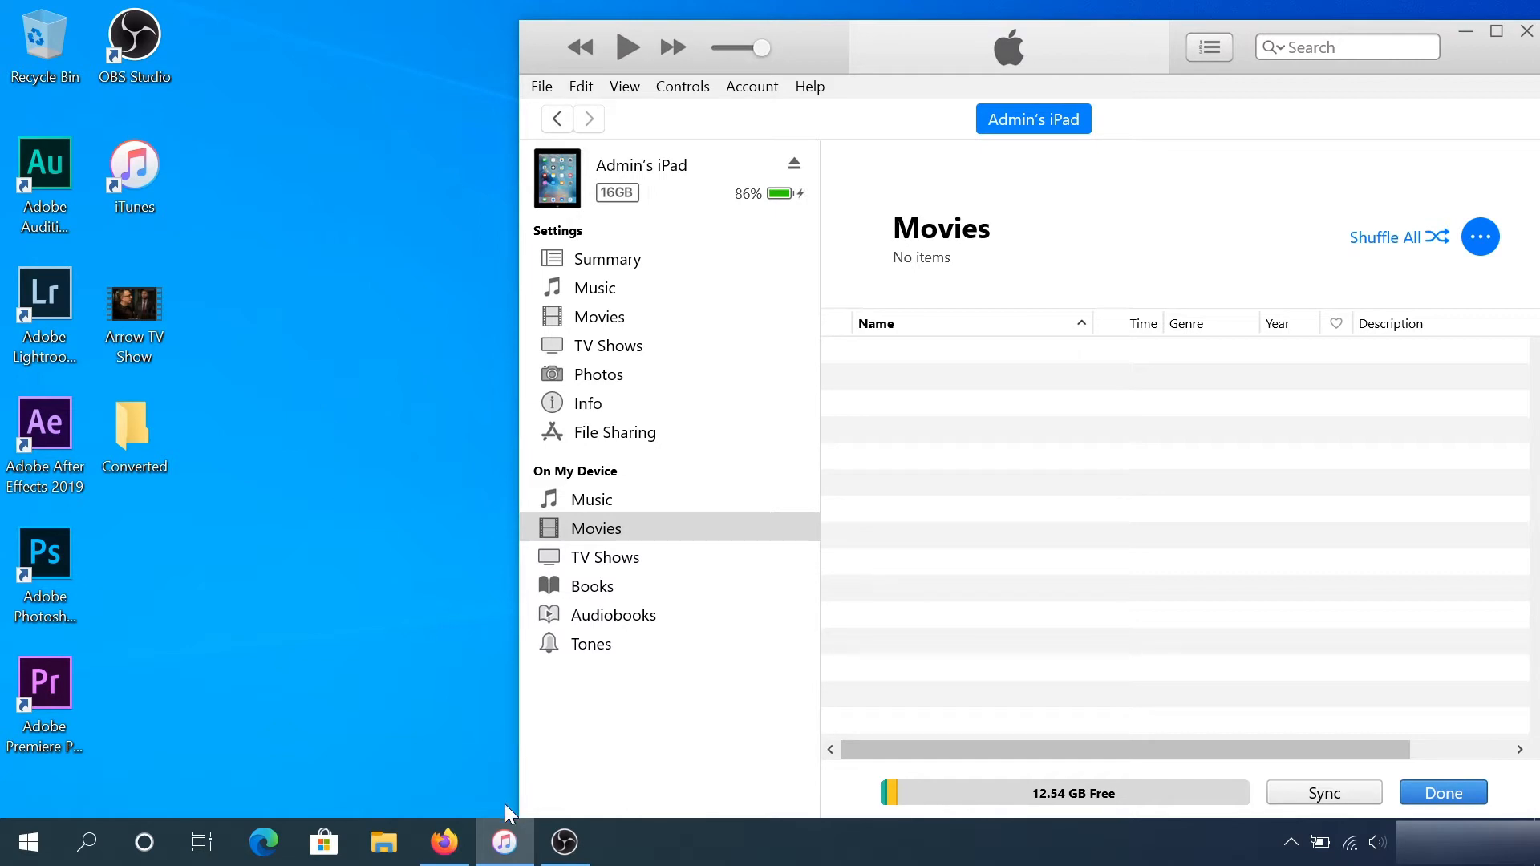
- Download the VLC 3.0.10 Windows 64-bit installer from videolan.org and show it completed in Downloads
left_click(442, 842)
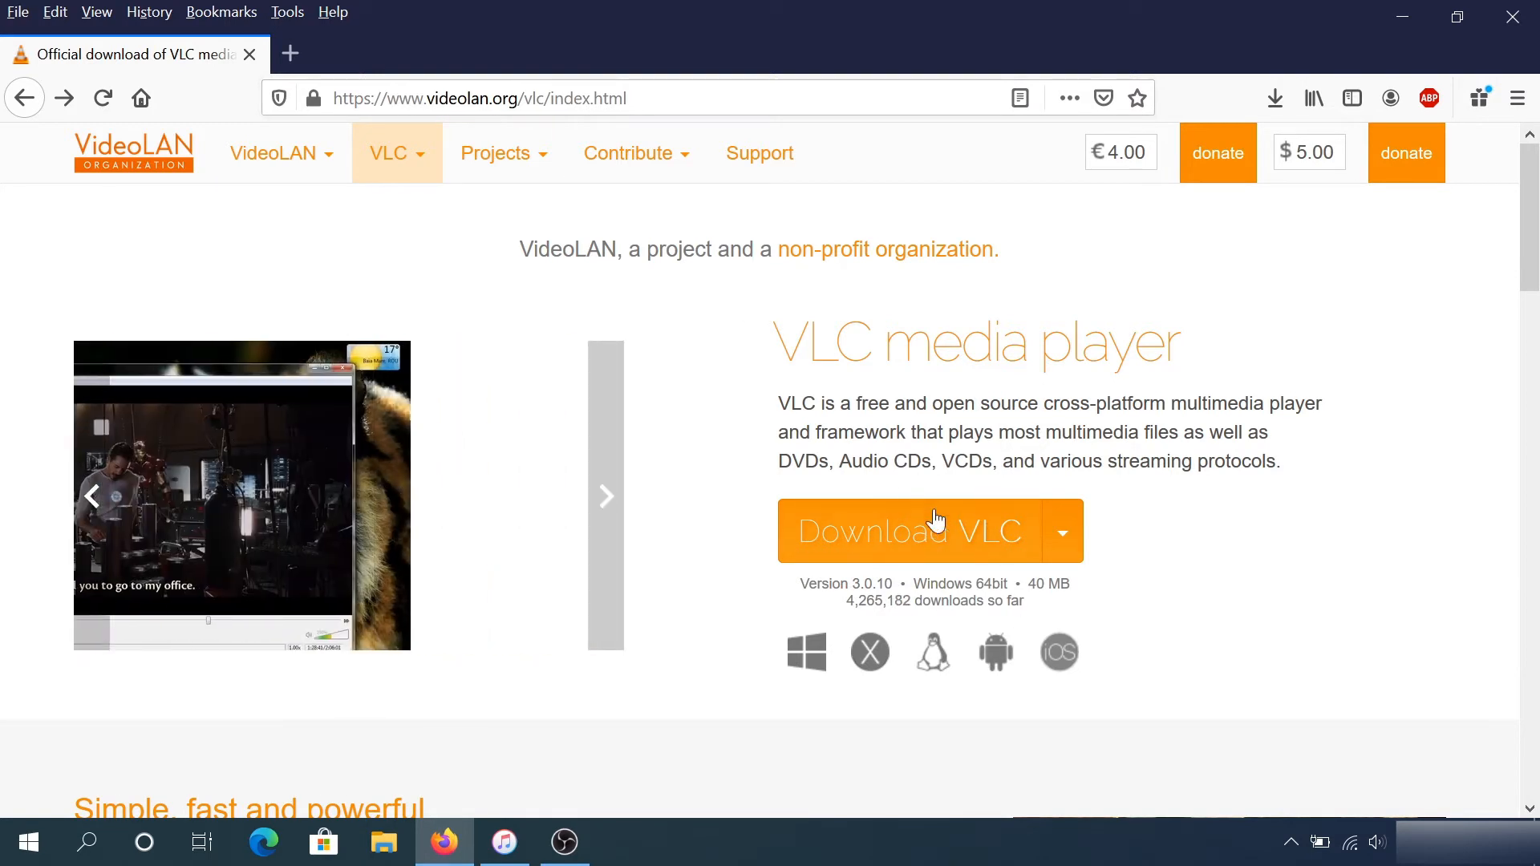
left_click(907, 531)
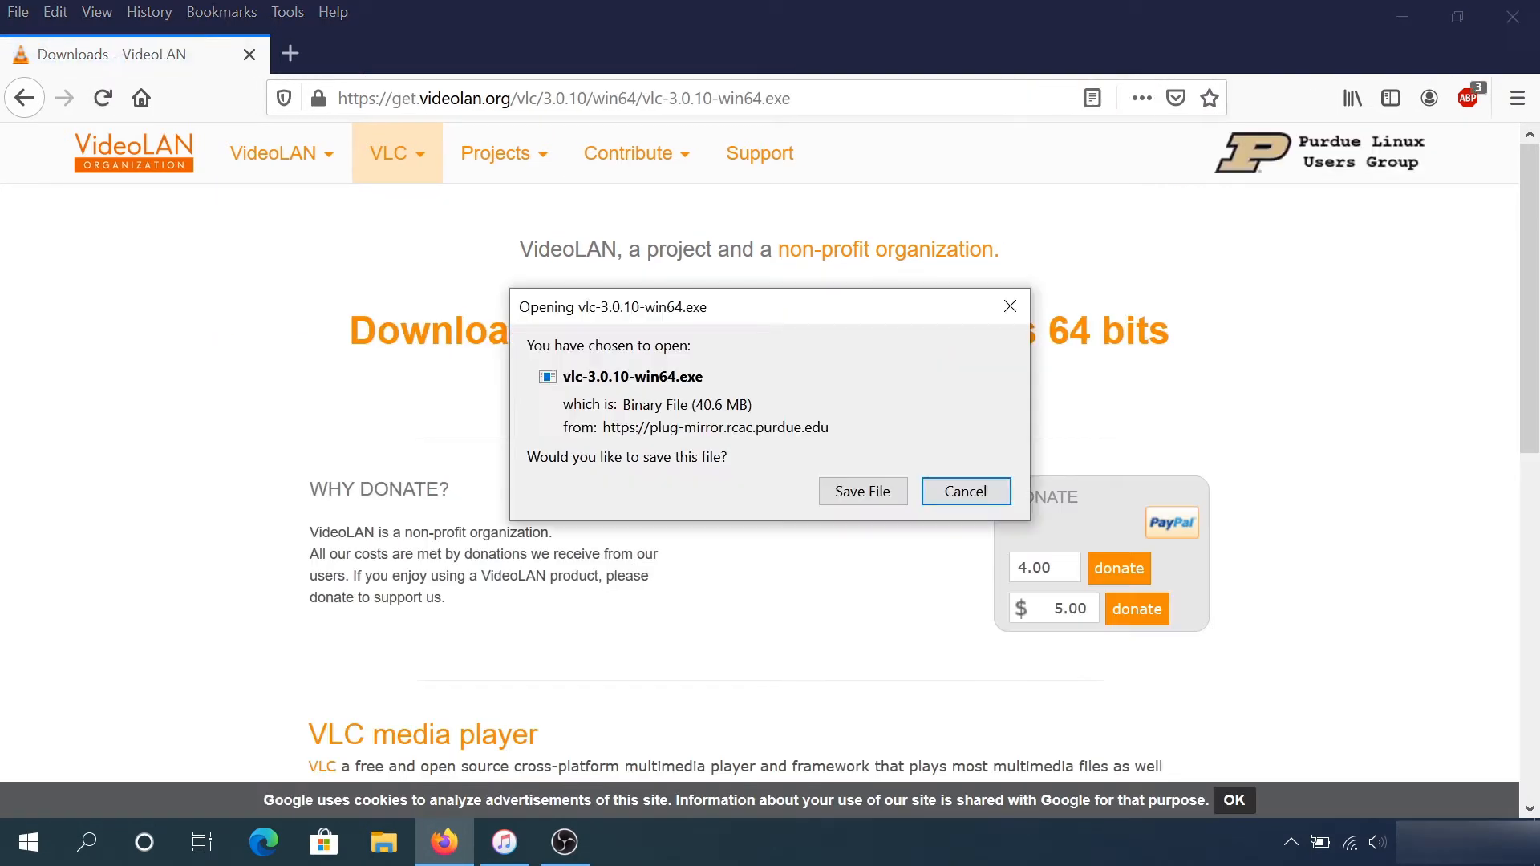
left_click(861, 491)
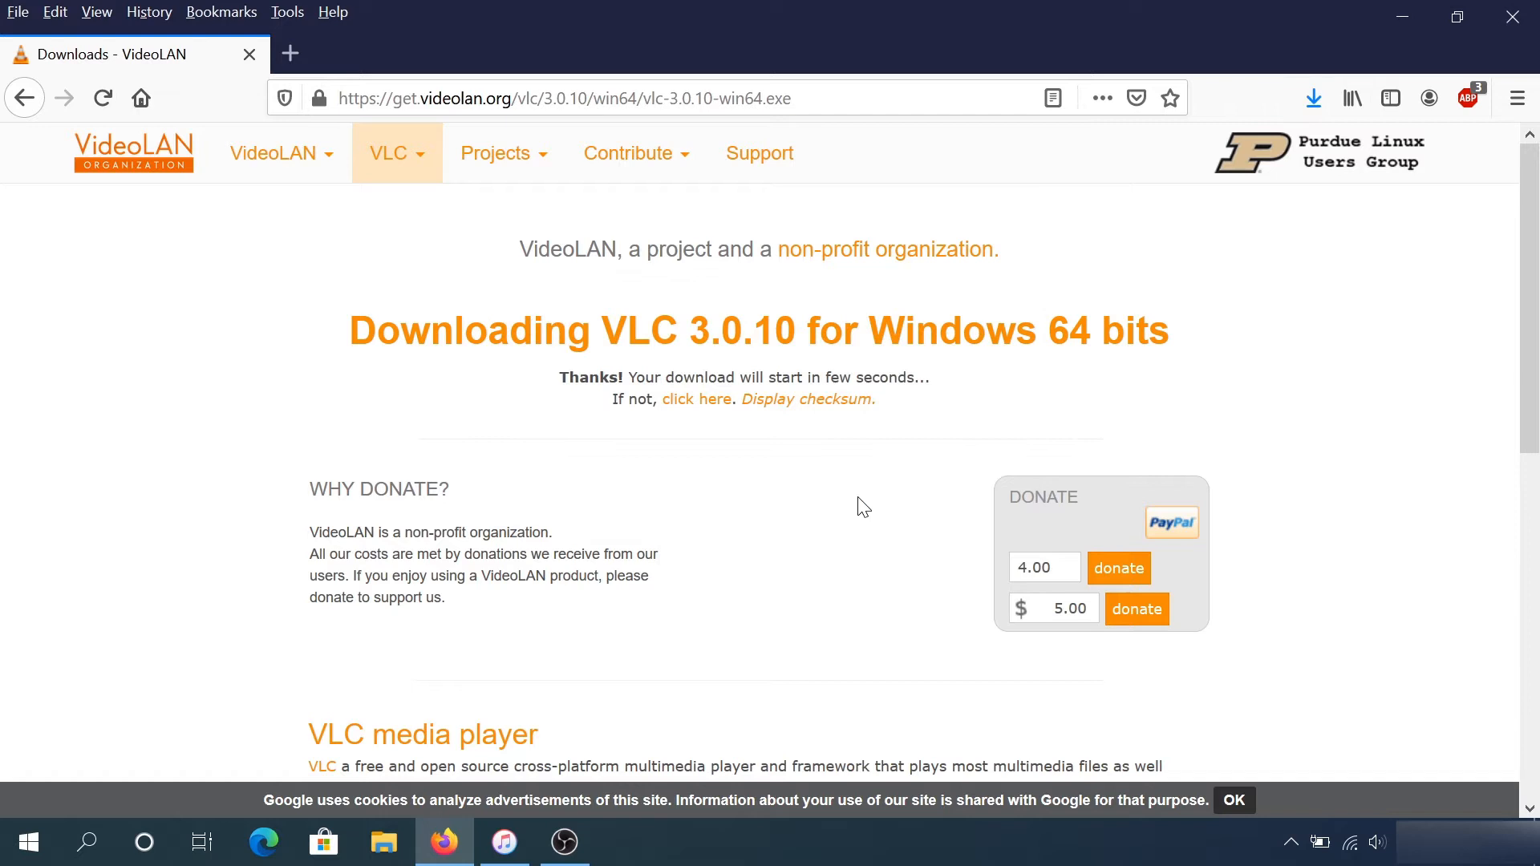
left_click(1313, 98)
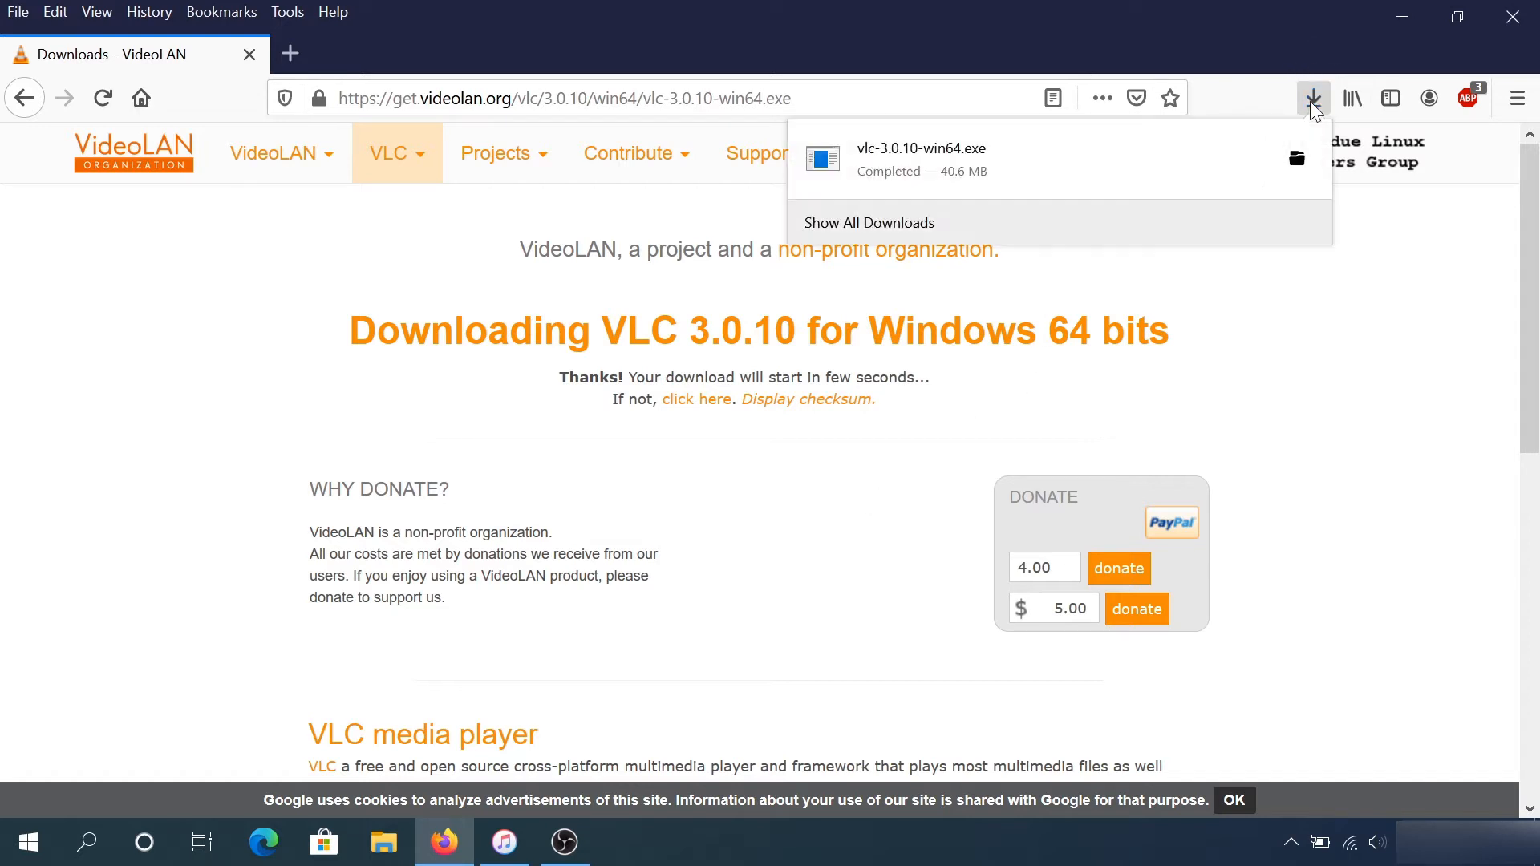
mouse_move(921, 158)
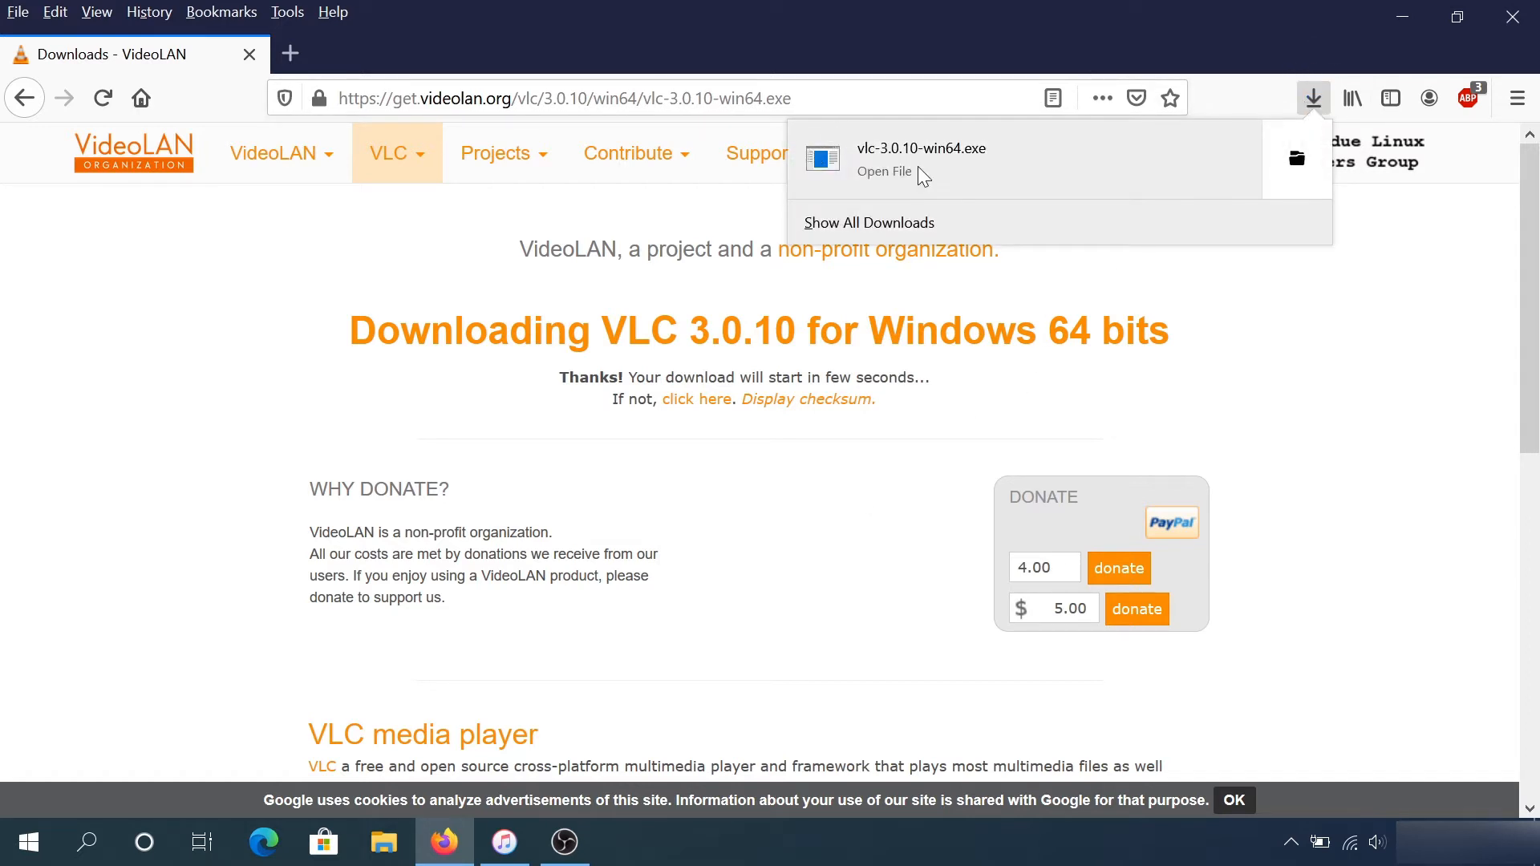
- Run vlc-3.0.10-win64.exe with default components, launch VLC and accept the privacy notice
left_click(882, 171)
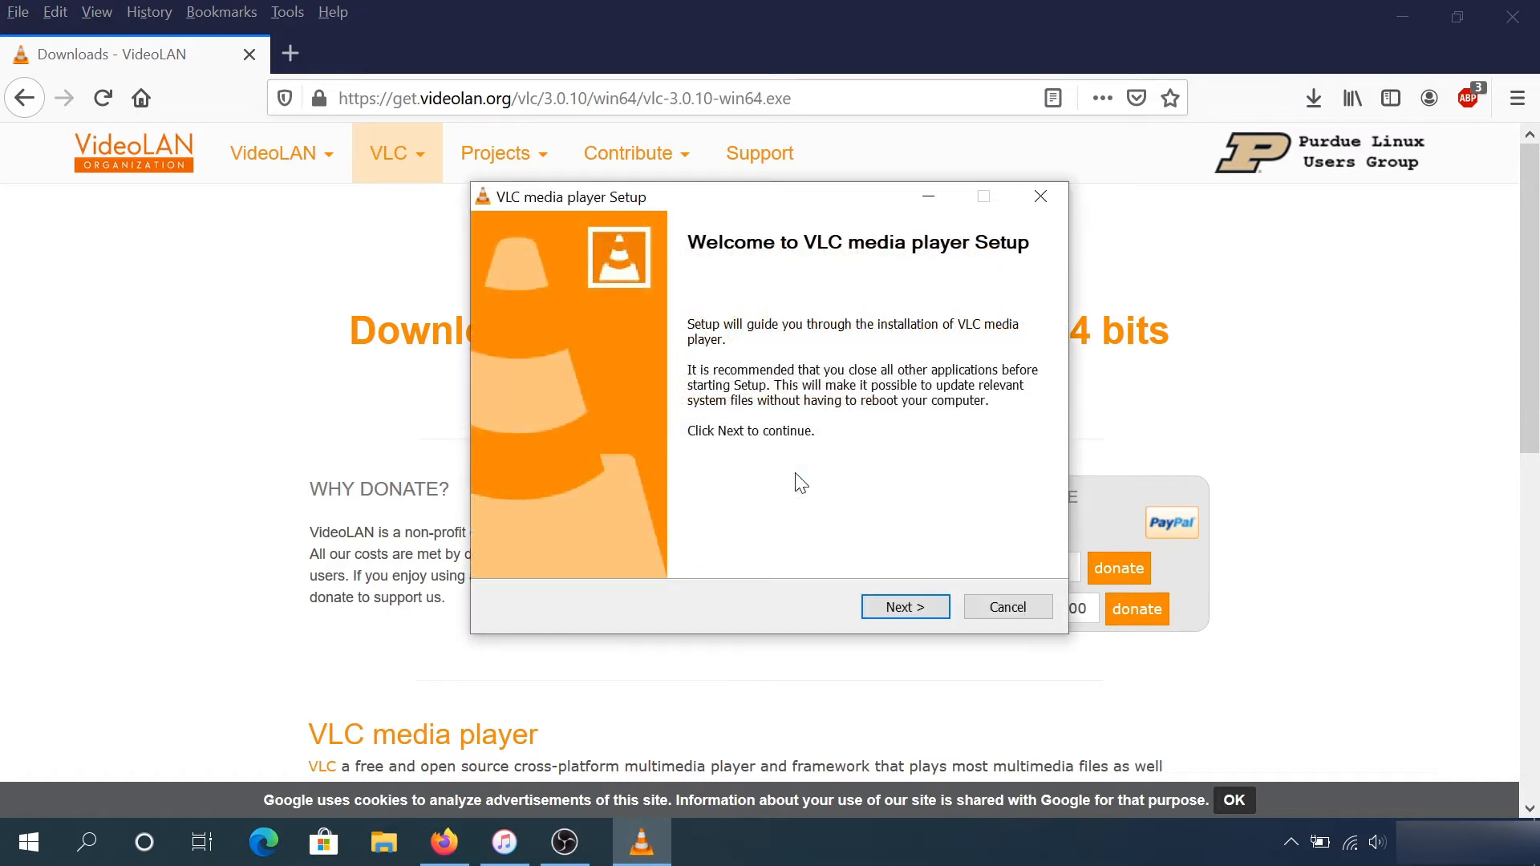
left_click(903, 606)
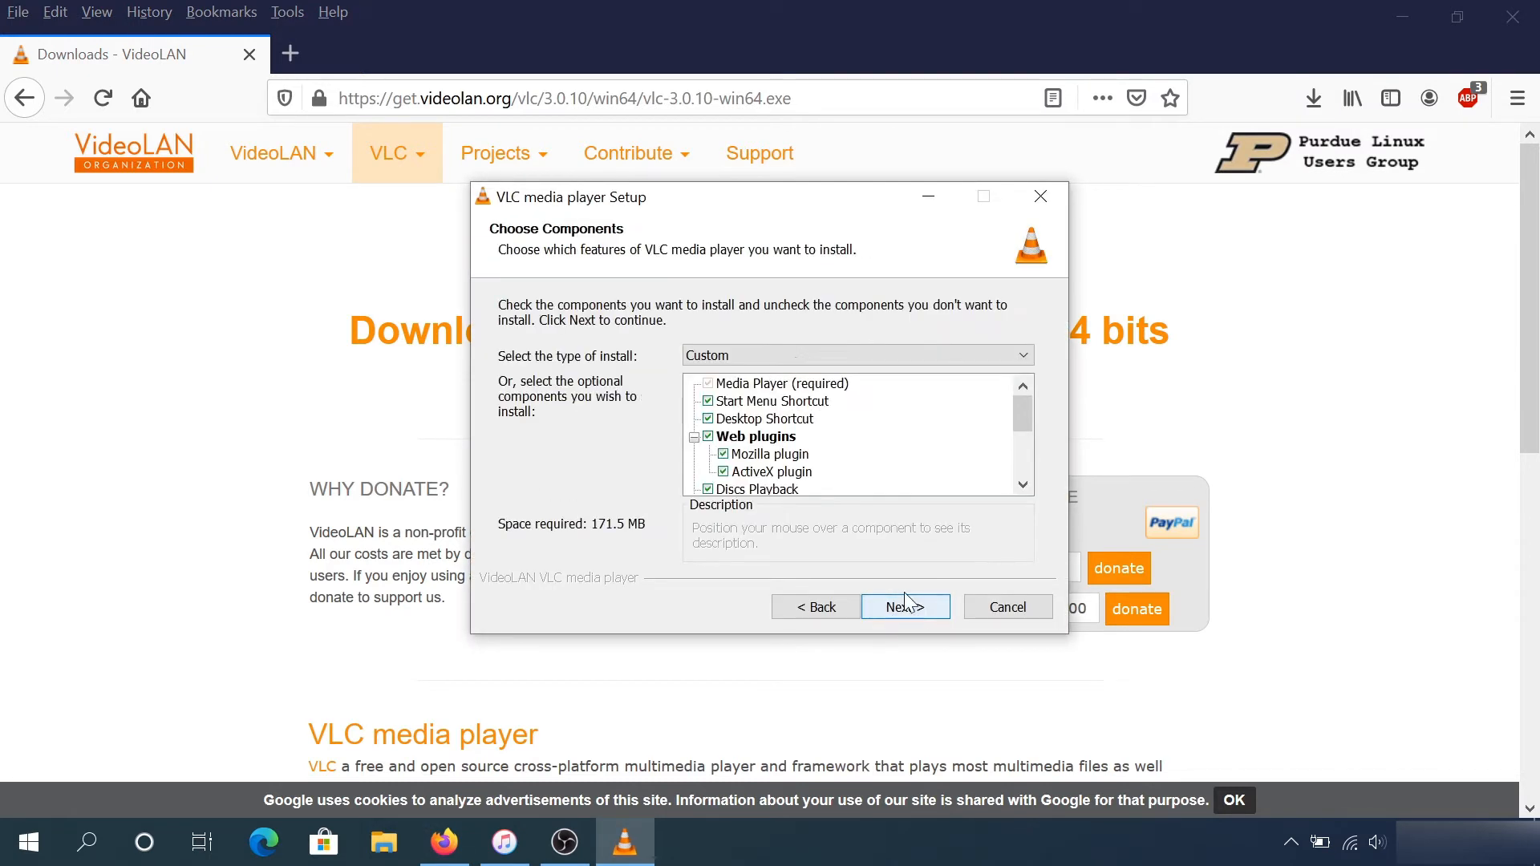
left_click(903, 606)
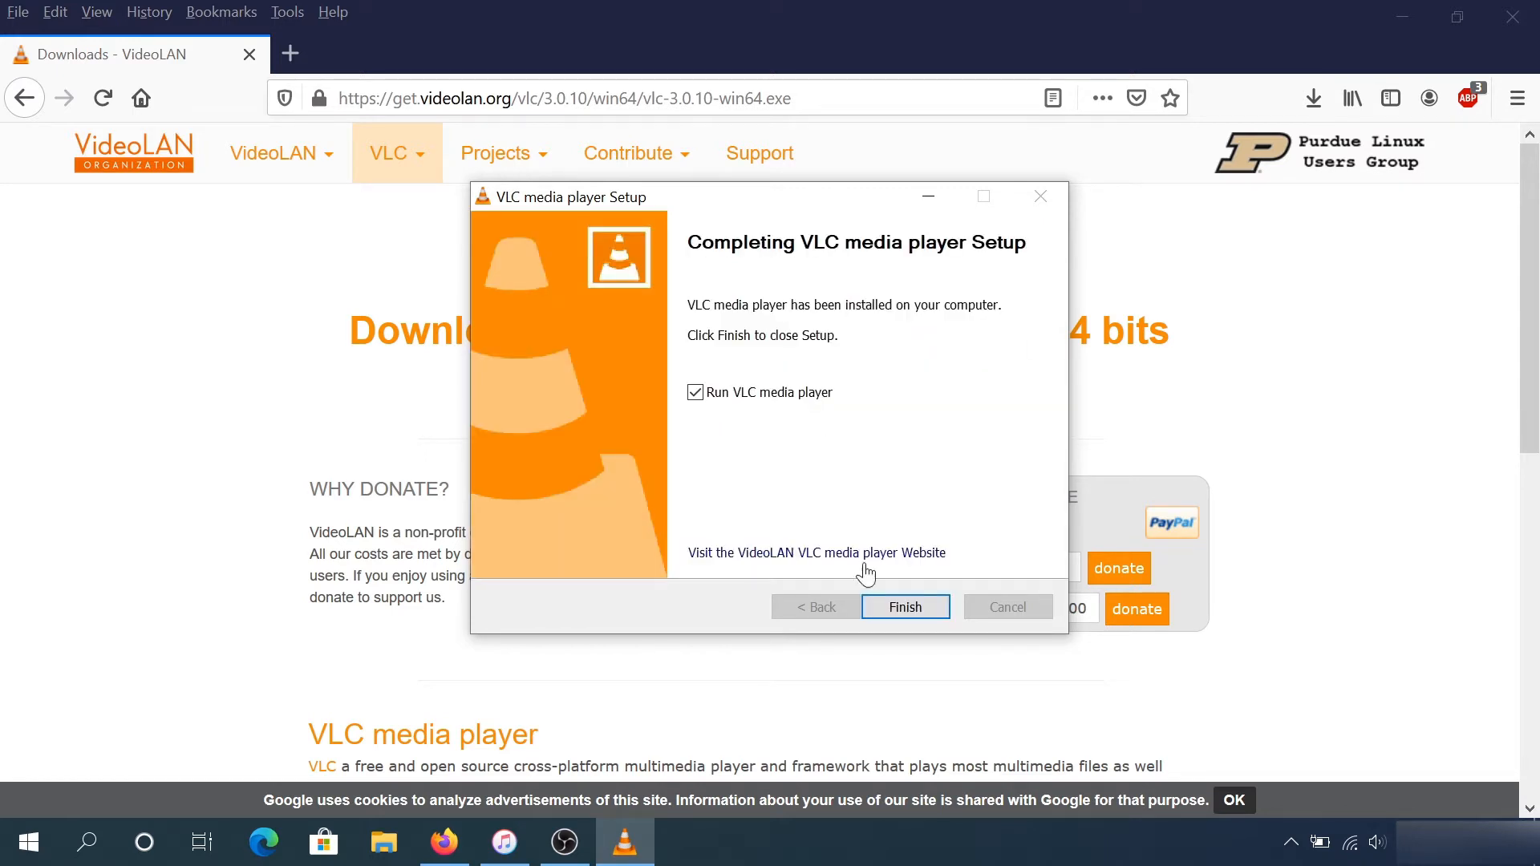
left_click(903, 606)
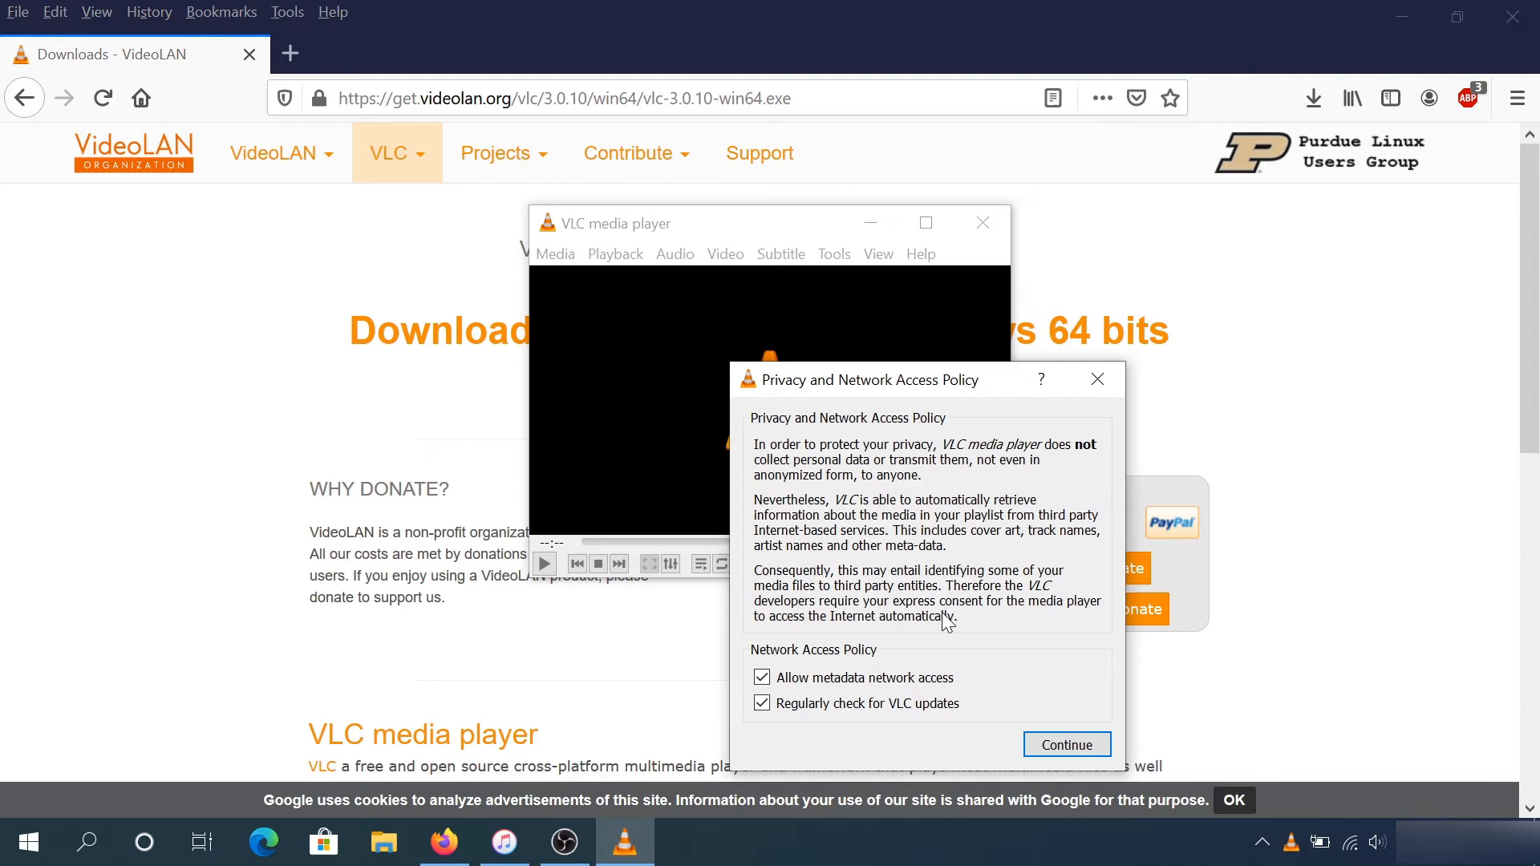
mouse_move(1067, 744)
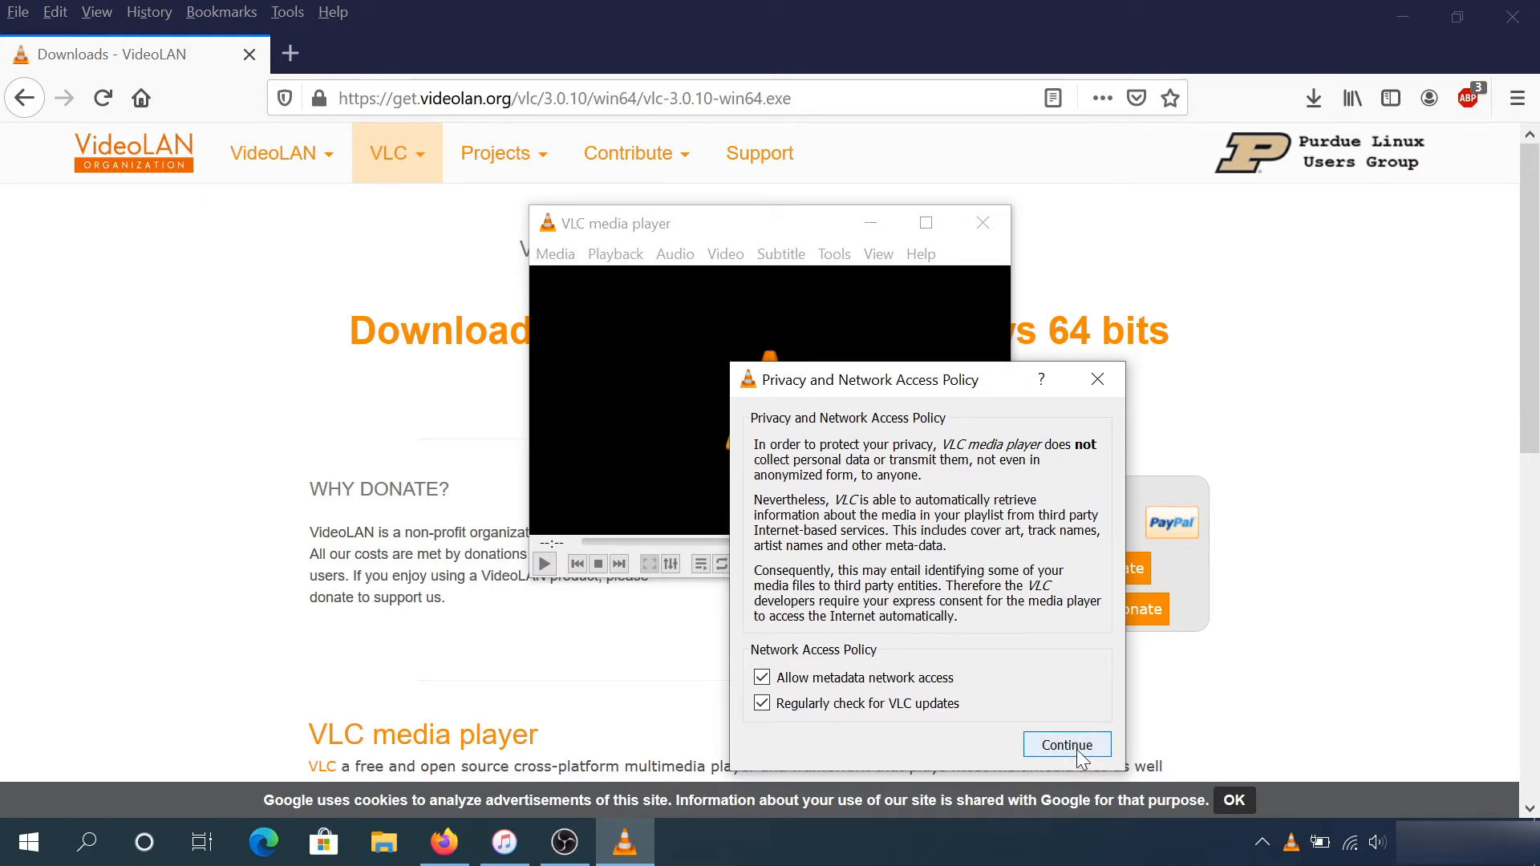
left_click(1065, 744)
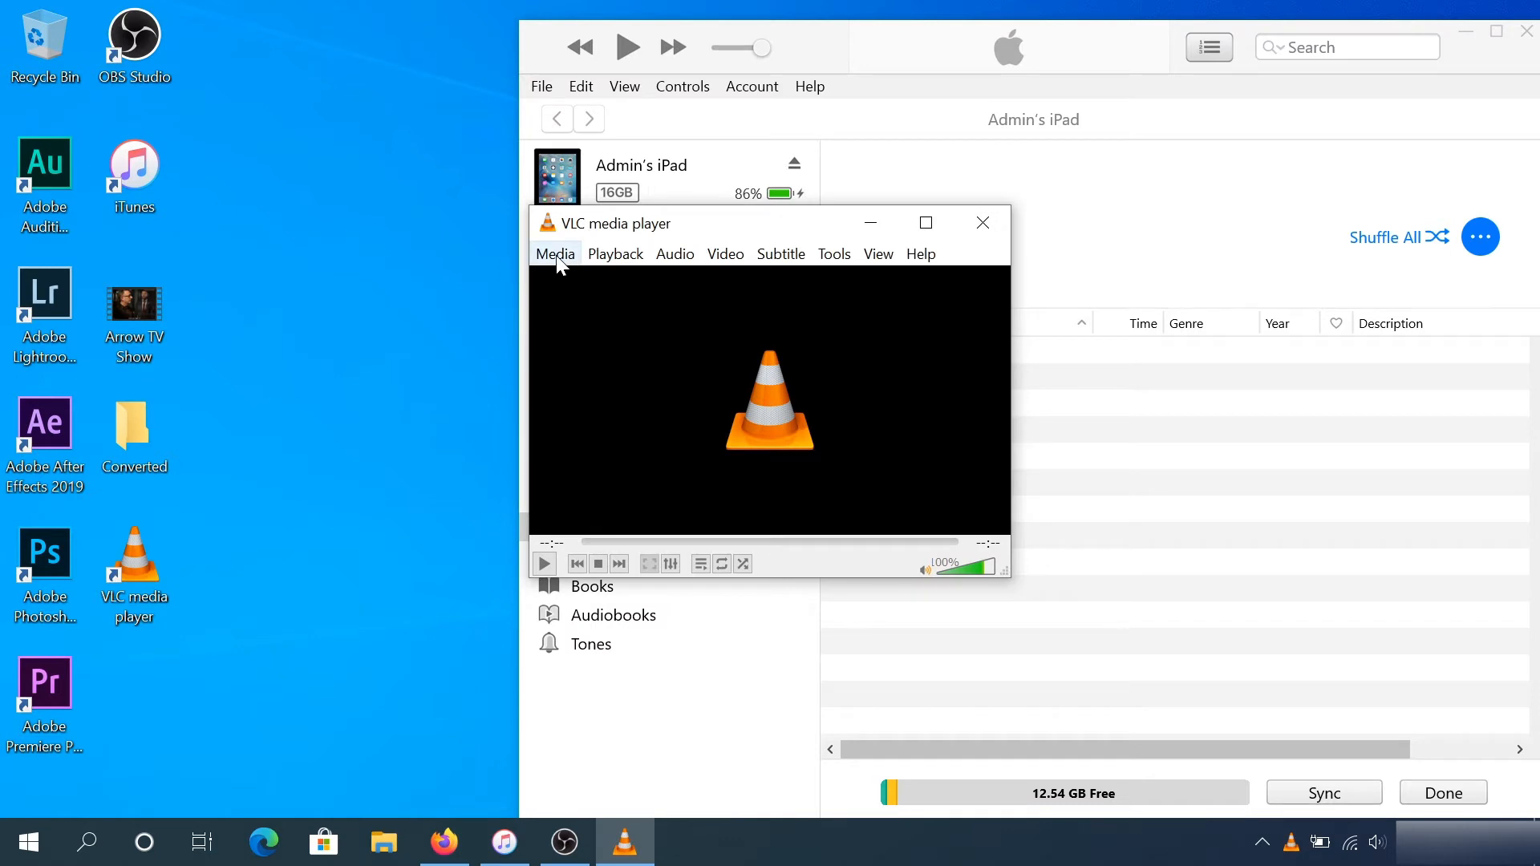
- Start Convert / Save and load Arrow TV Show.mkv from the Desktop as the source
left_click(555, 253)
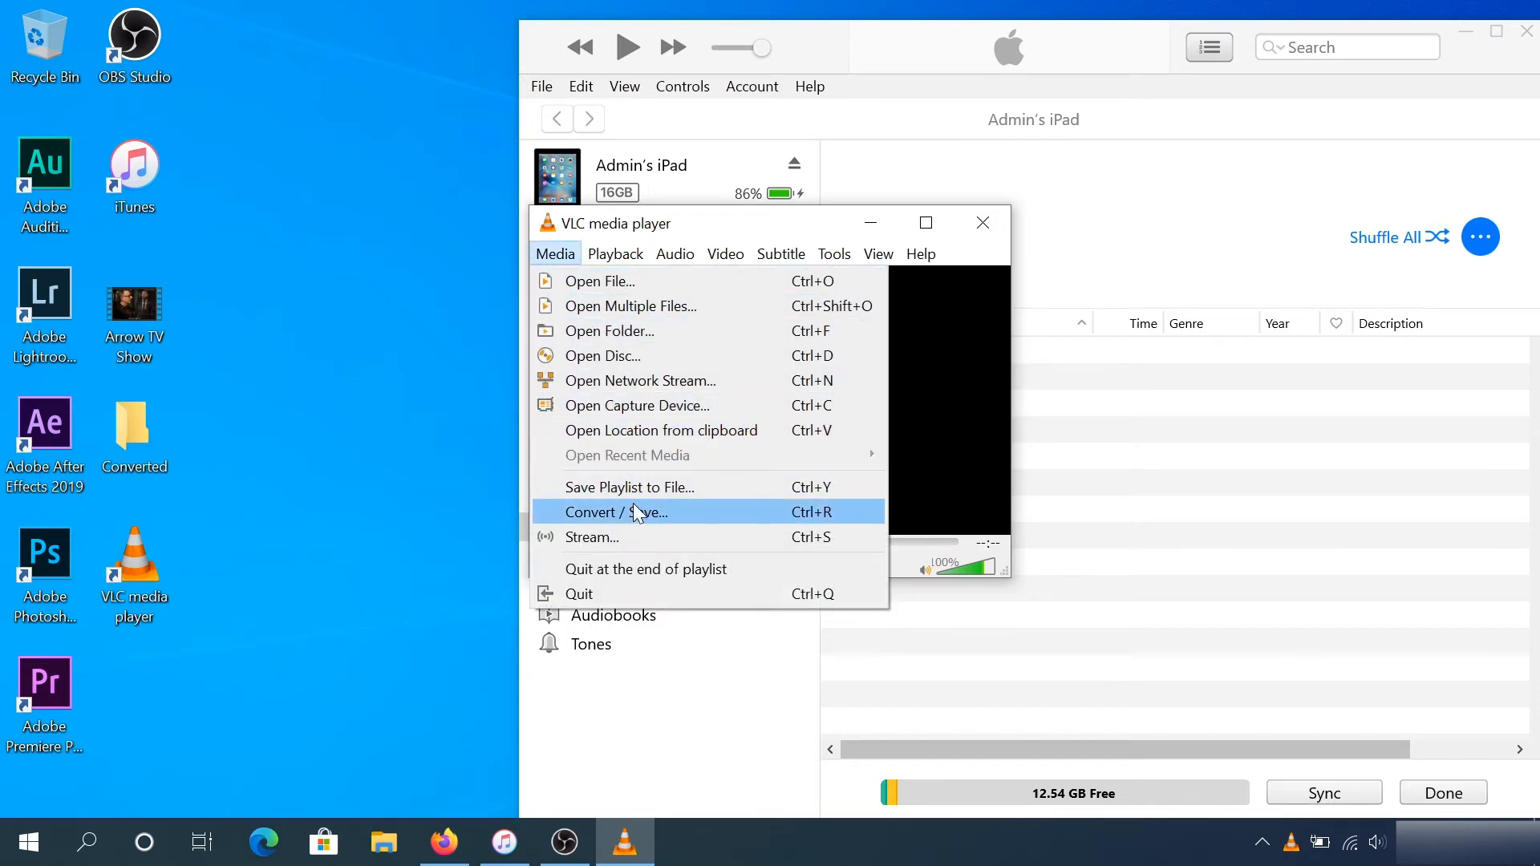
left_click(616, 511)
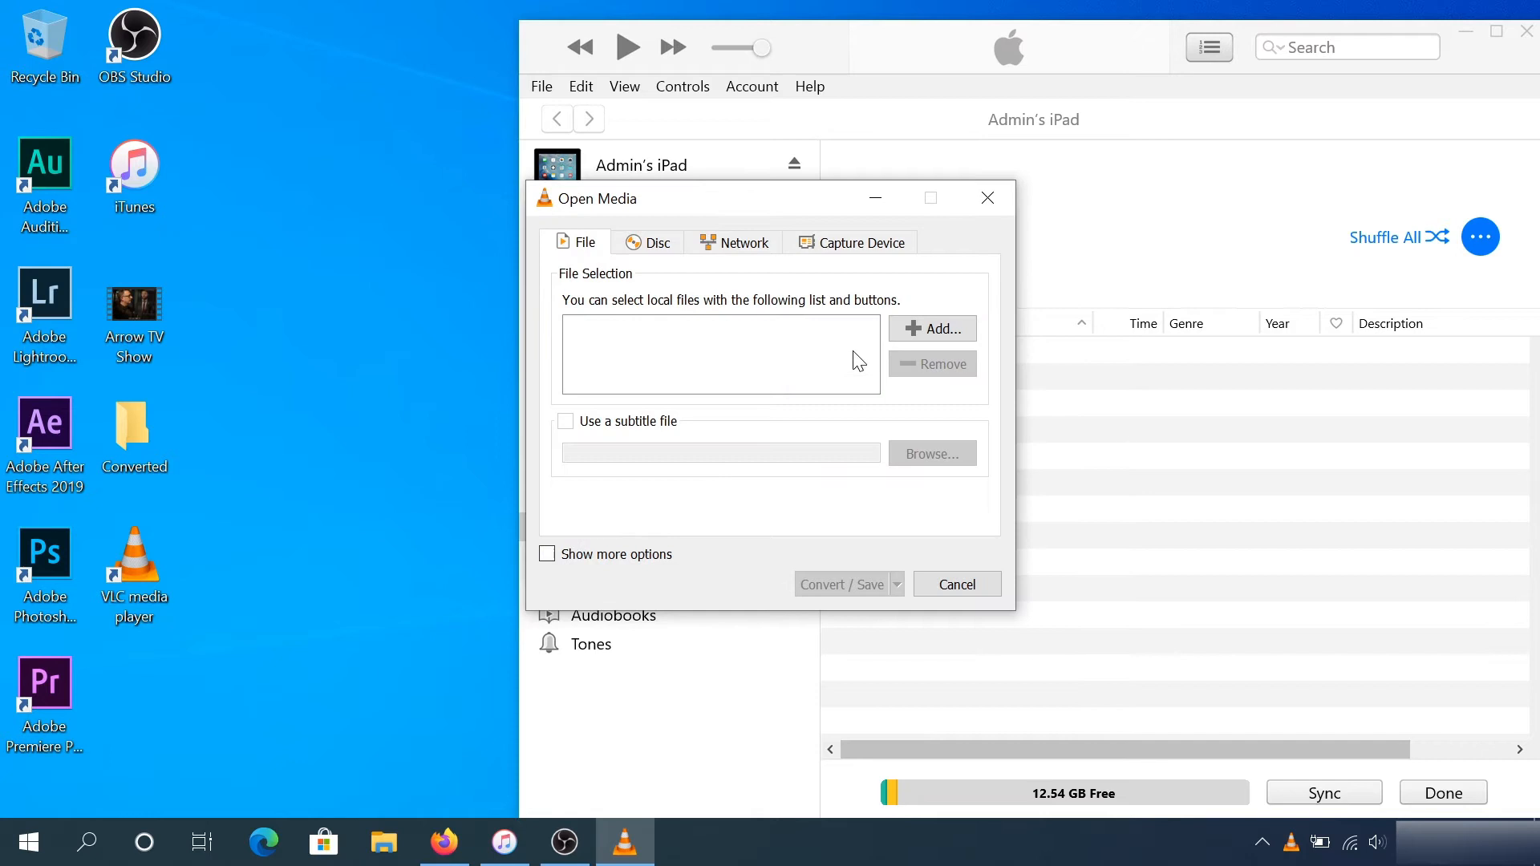
left_click(930, 327)
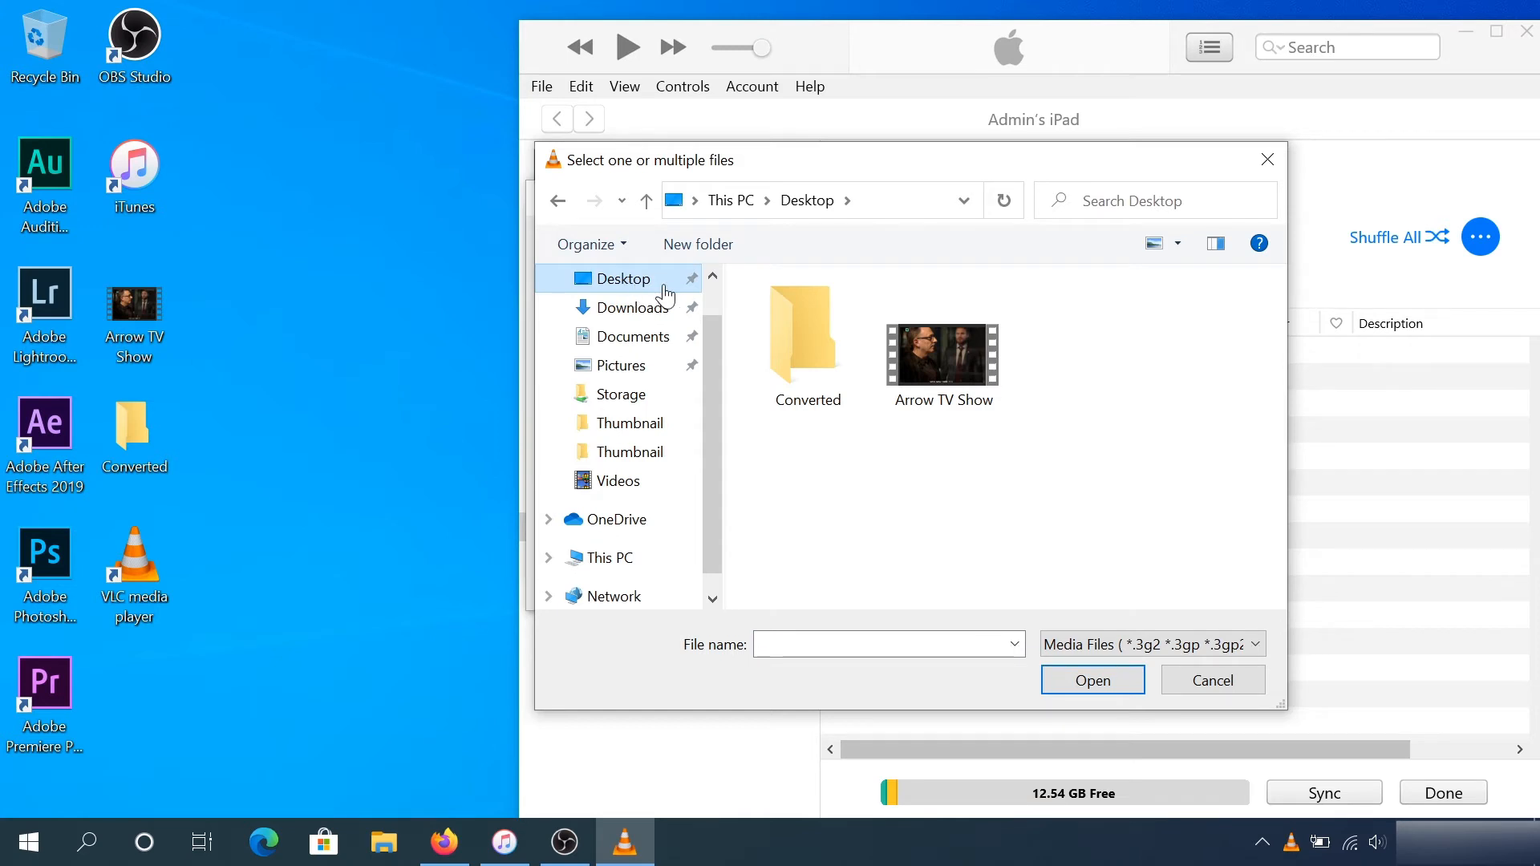
left_click(942, 357)
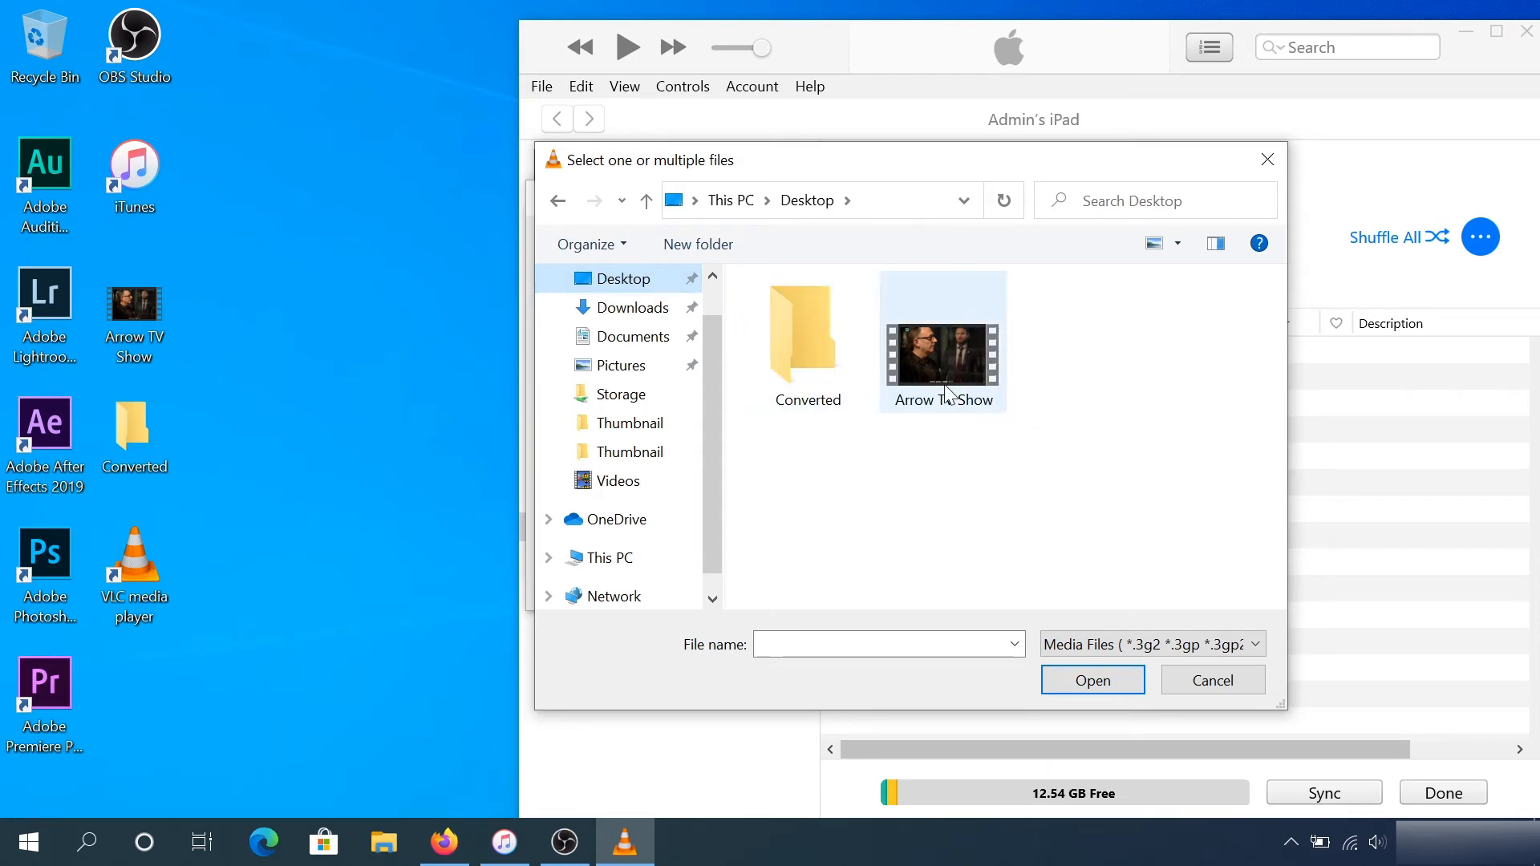
left_click(941, 353)
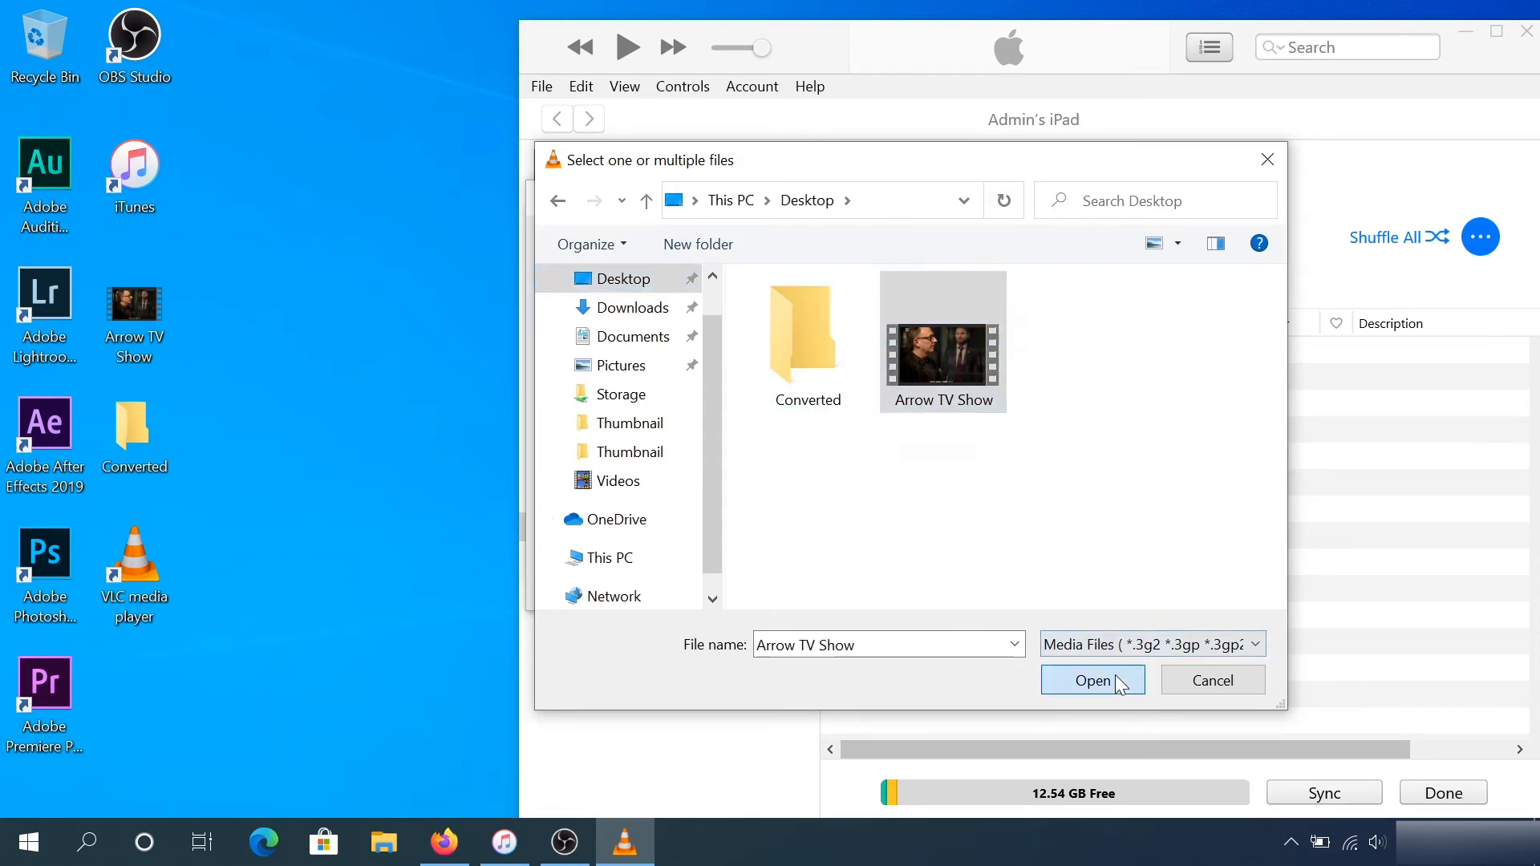
left_click(1092, 680)
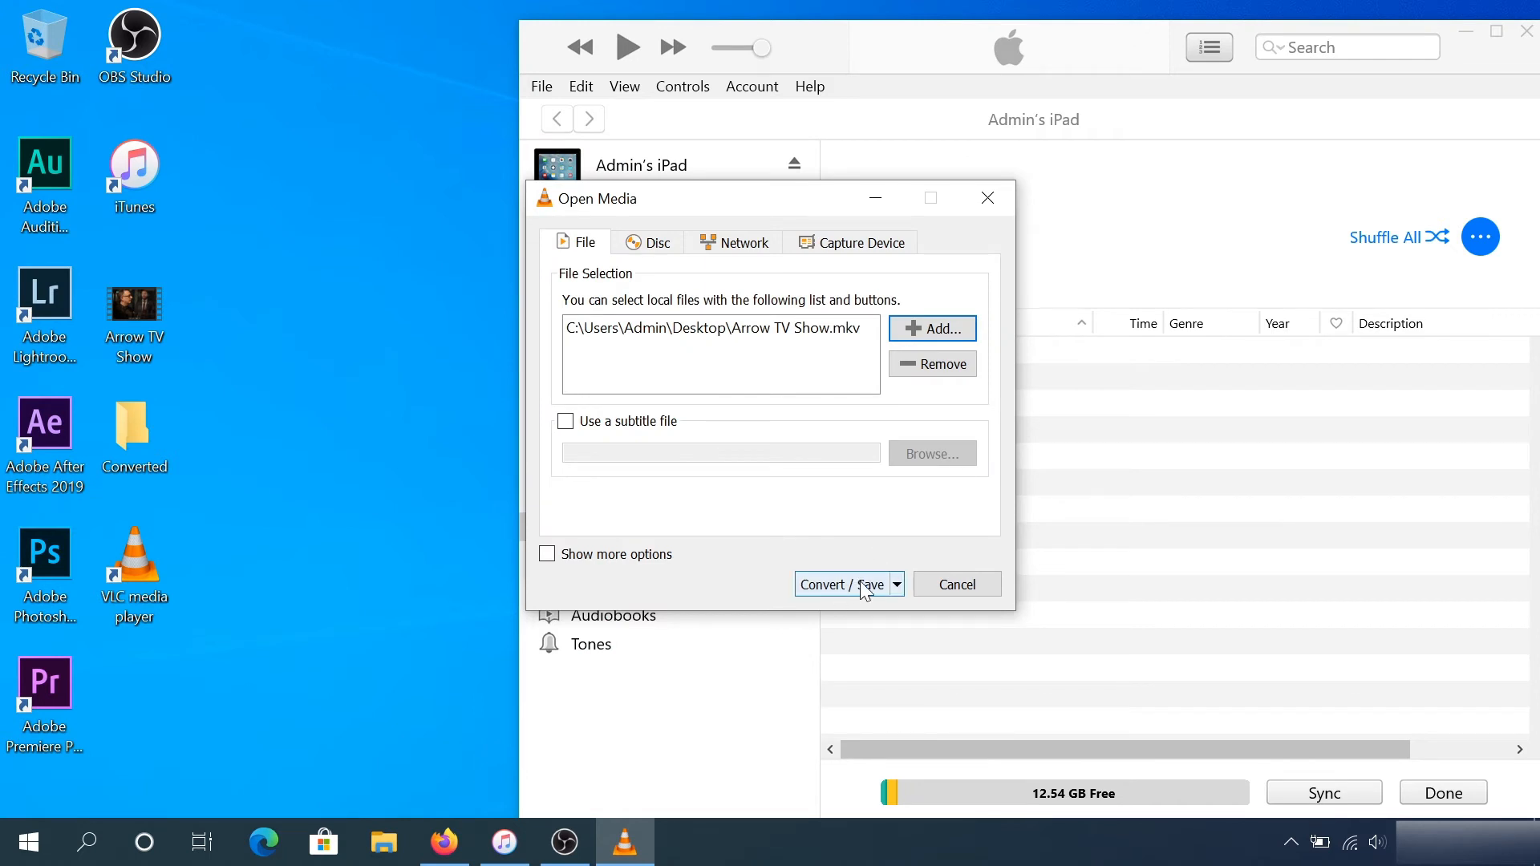
left_click(838, 583)
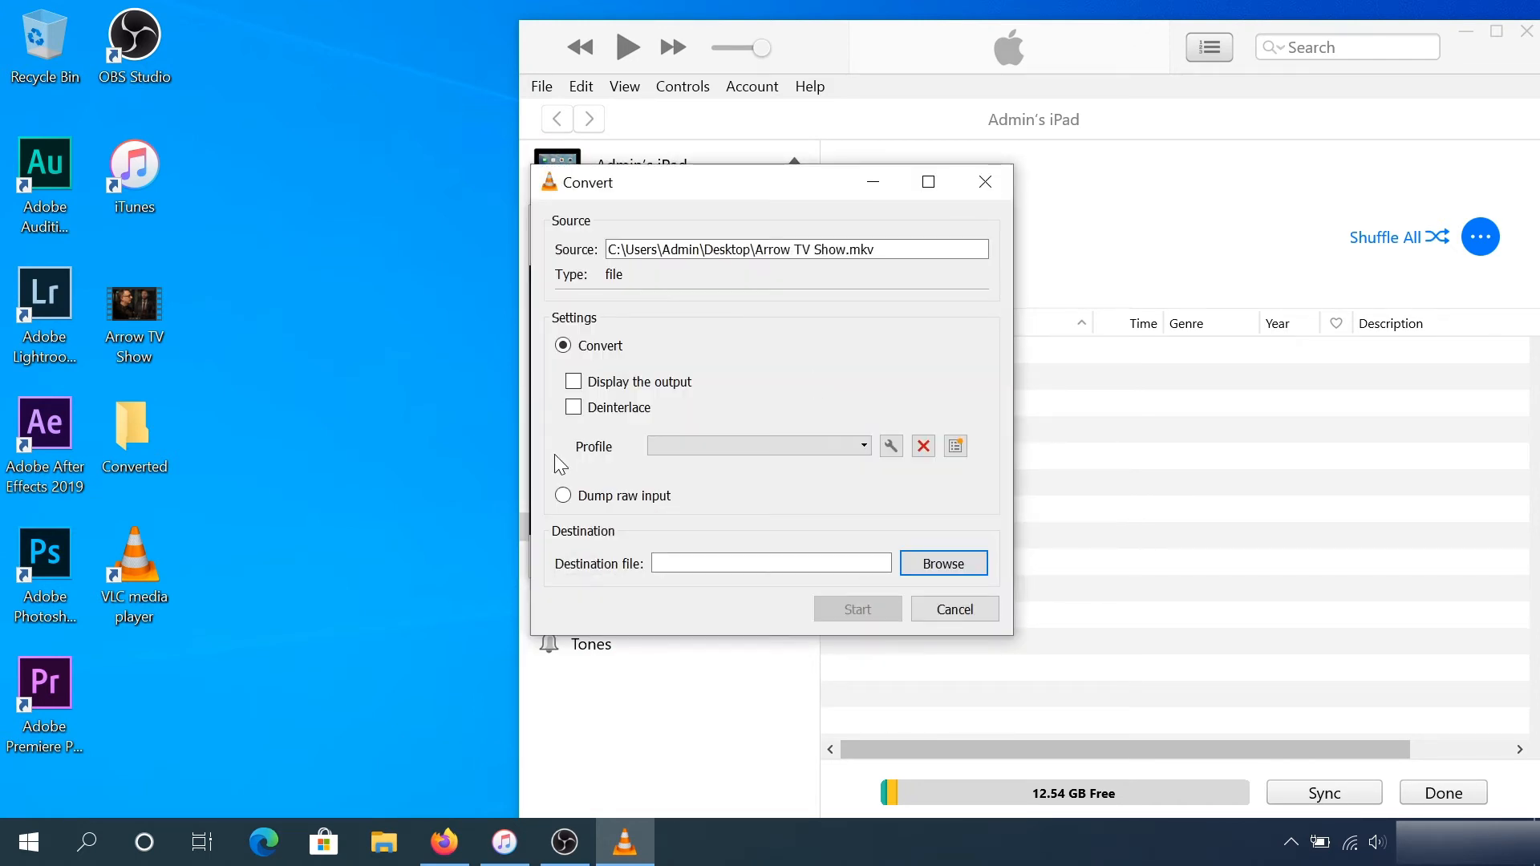
- Choose the Video - H.264 + MP3 (MP4) conversion profile
left_click(755, 446)
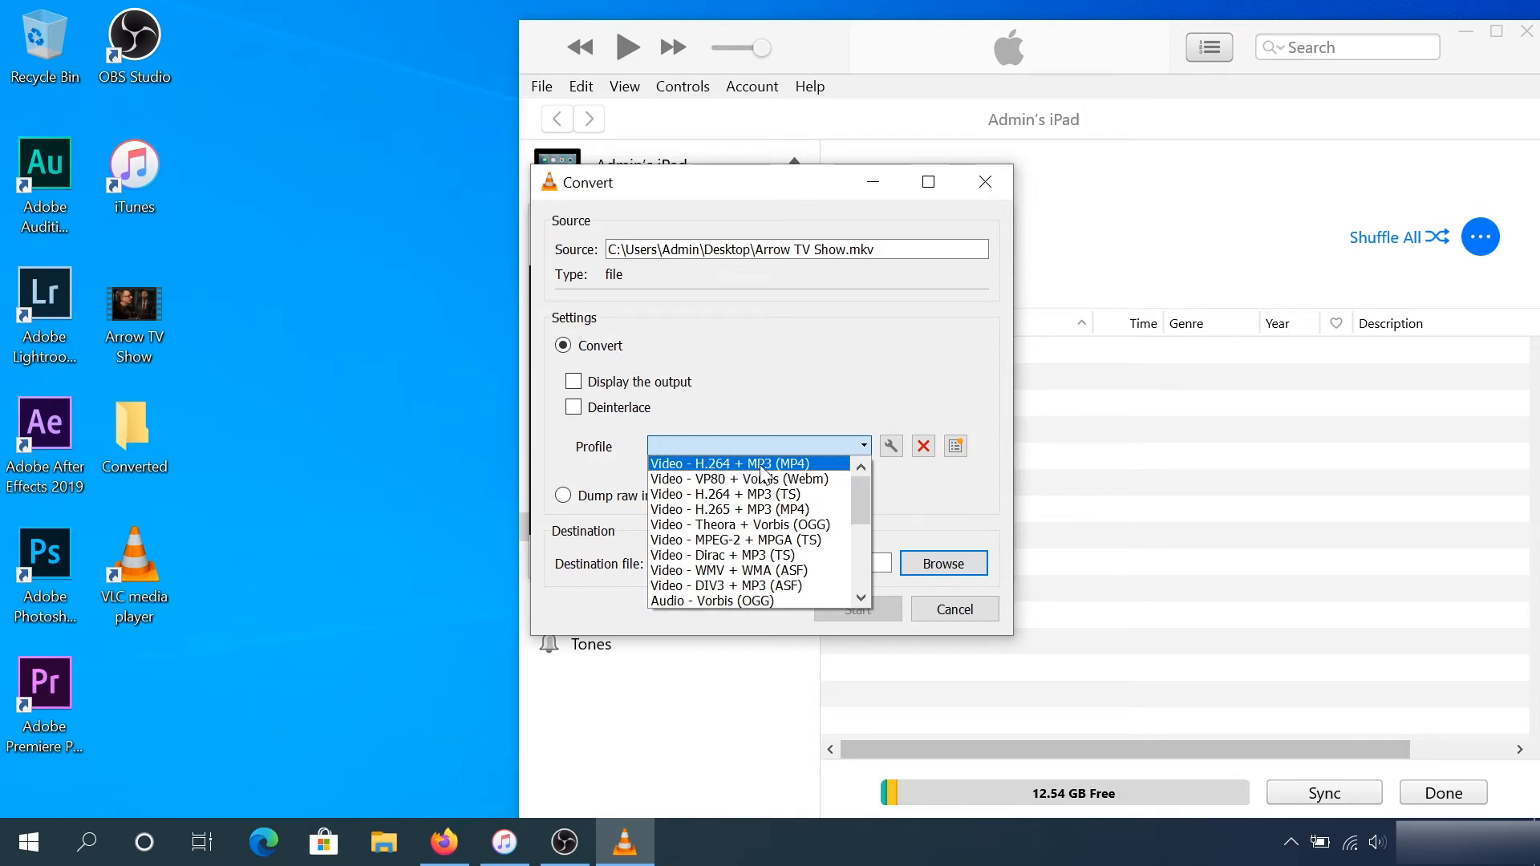
mouse_move(796, 479)
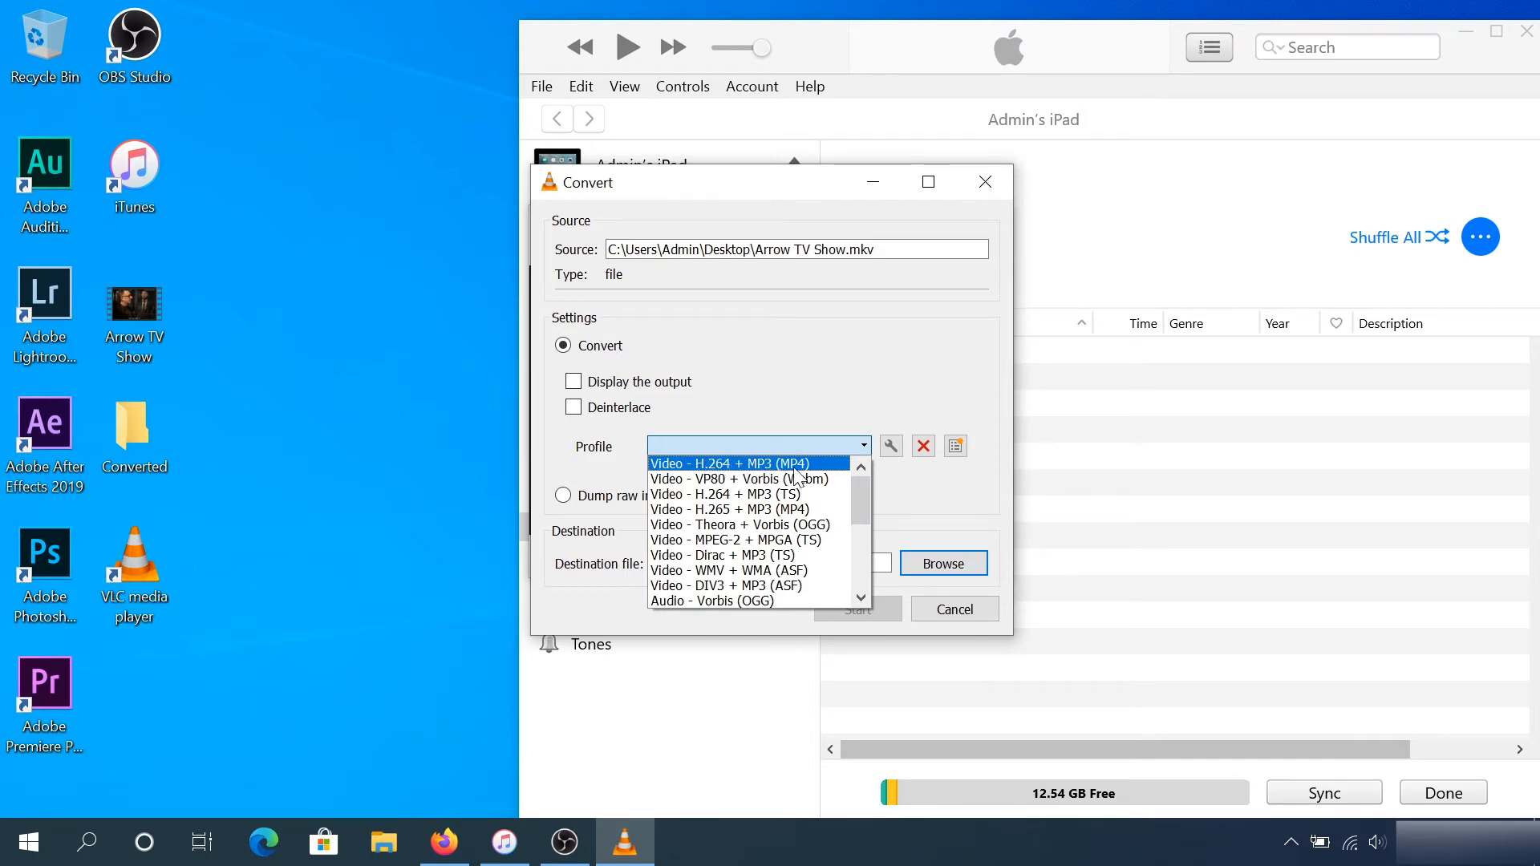
left_click(728, 462)
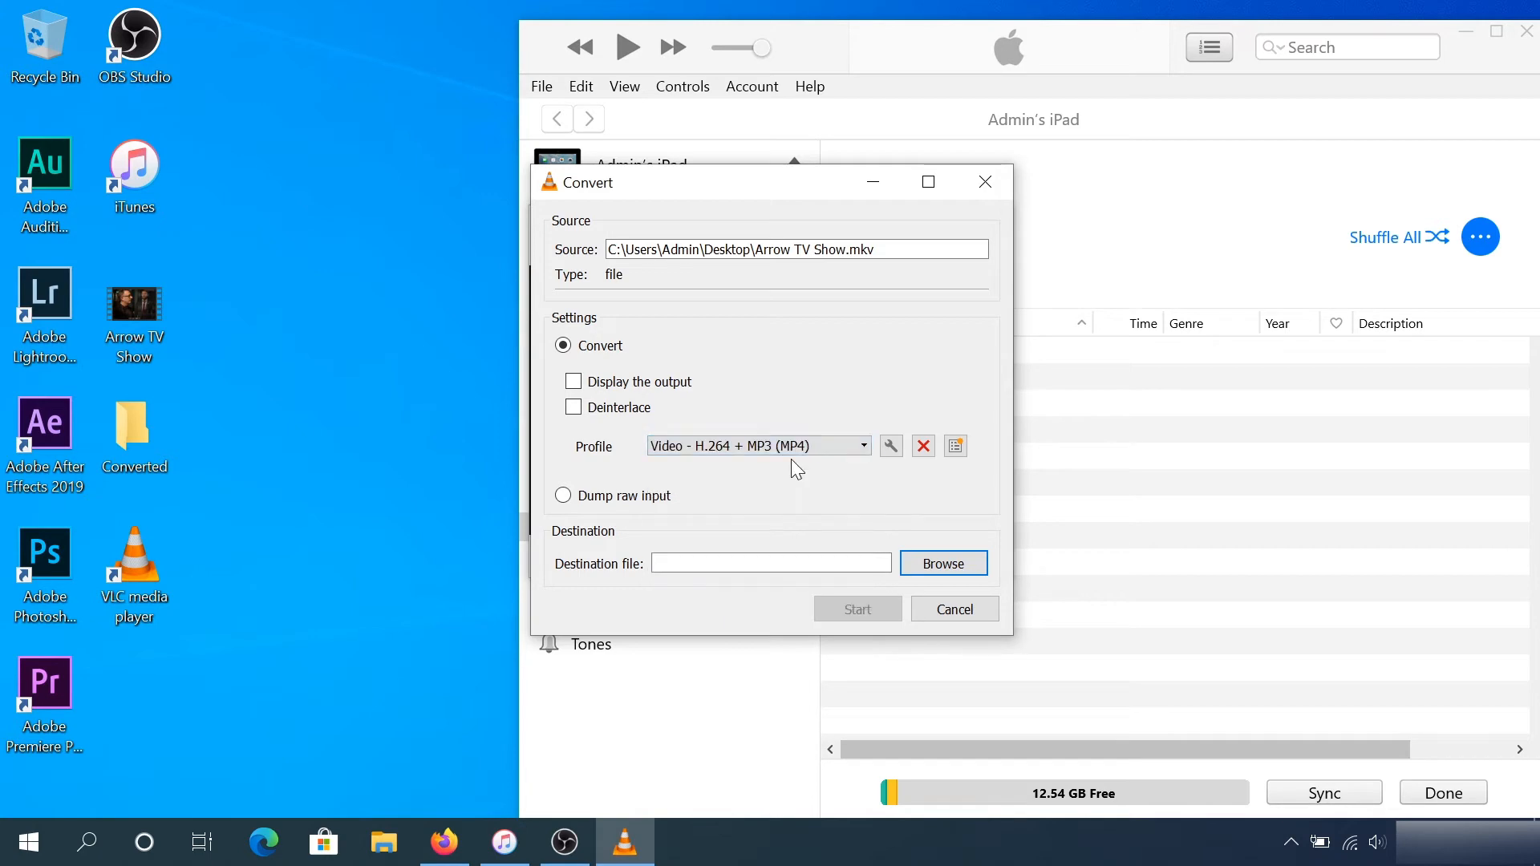
mouse_move(557, 574)
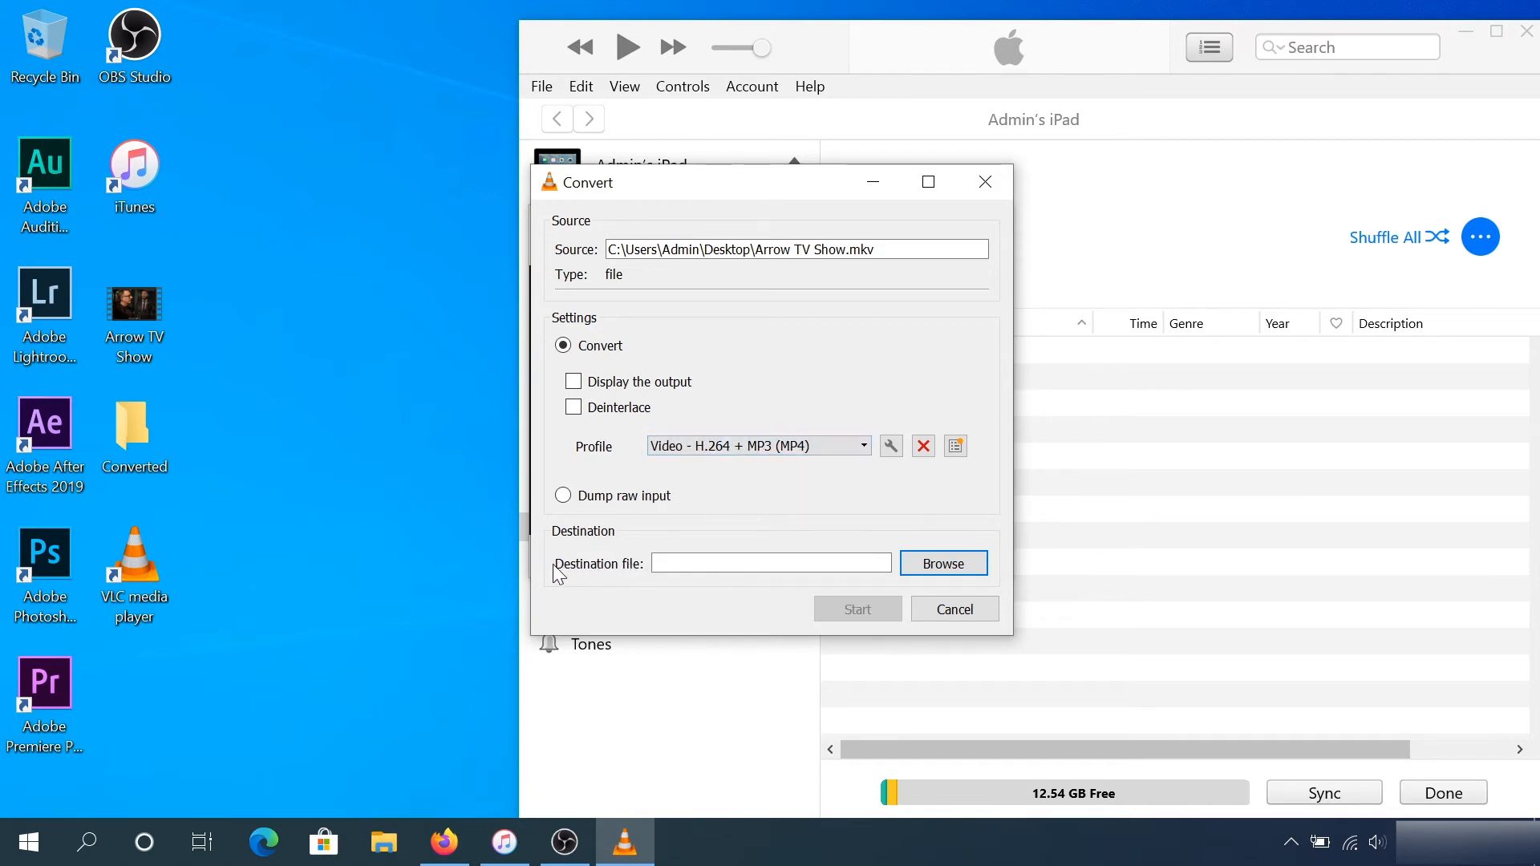
left_click(942, 563)
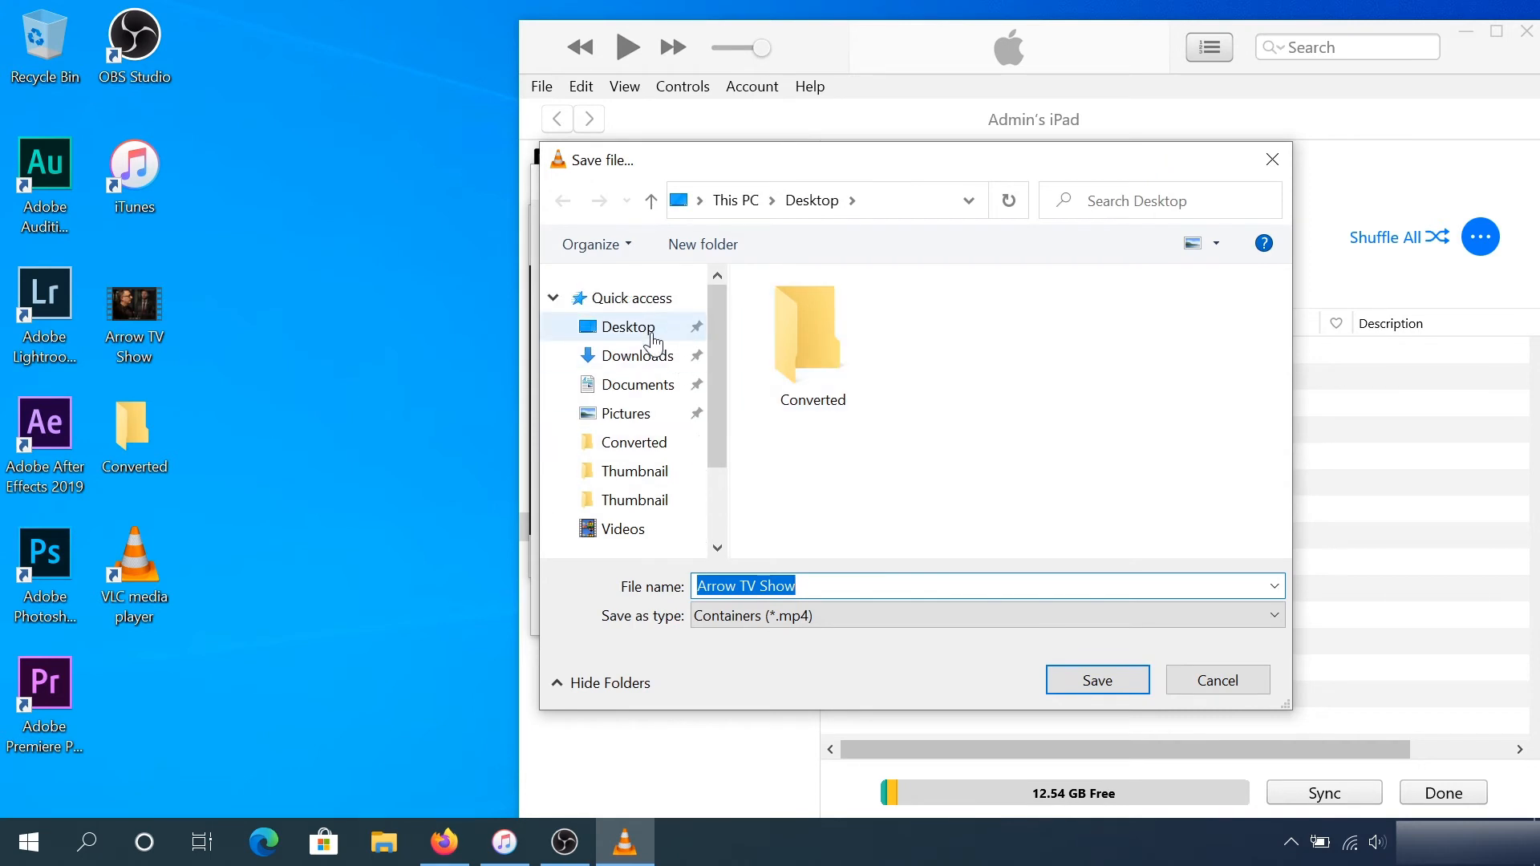
mouse_move(812, 338)
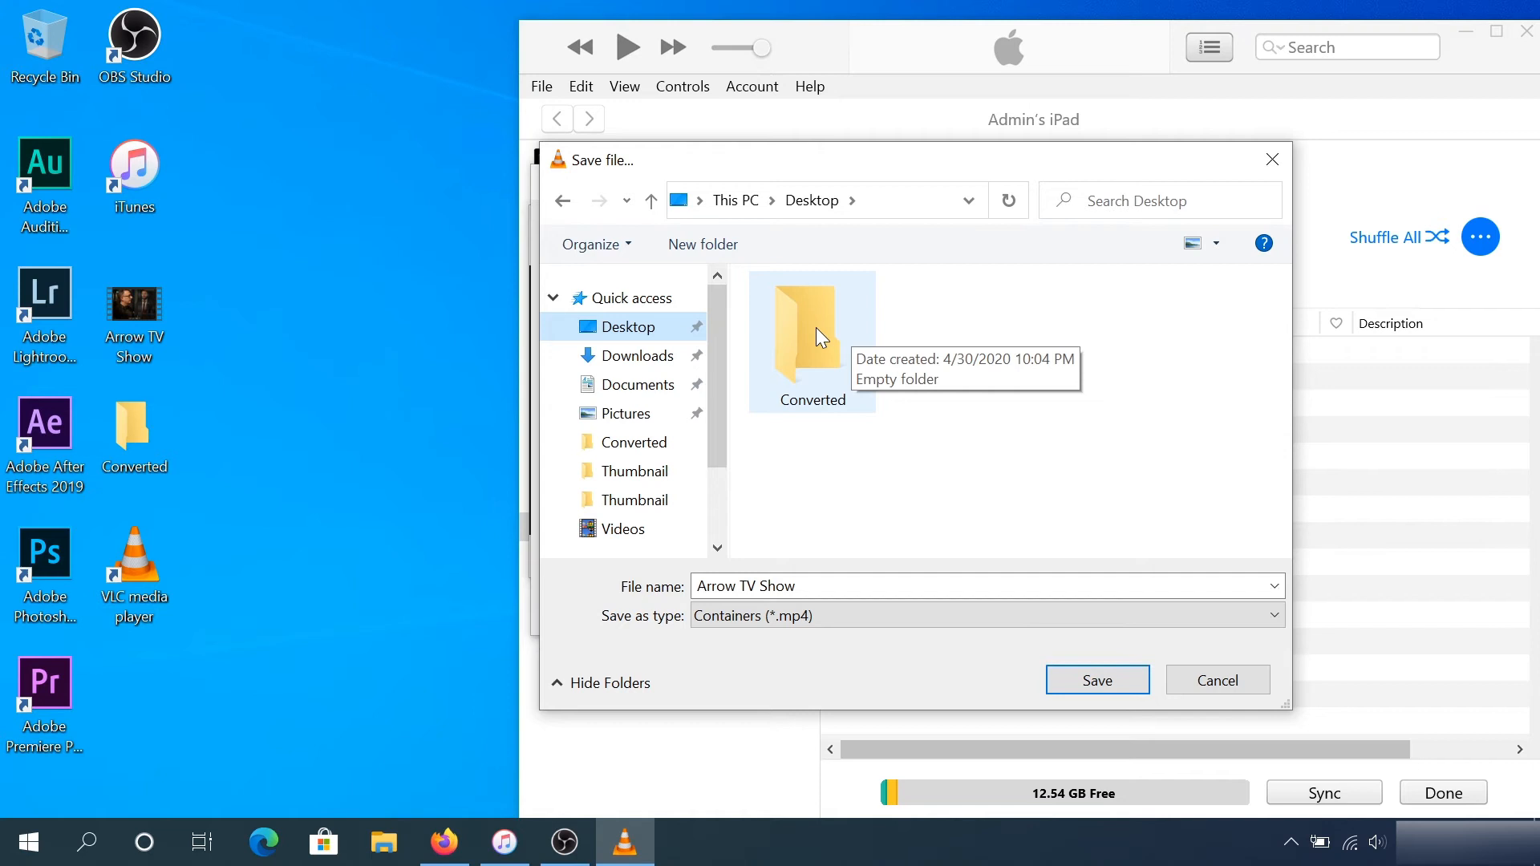
- Set the destination to Desktop\Converted\Arrow TV Show.mp4
double_click(812, 329)
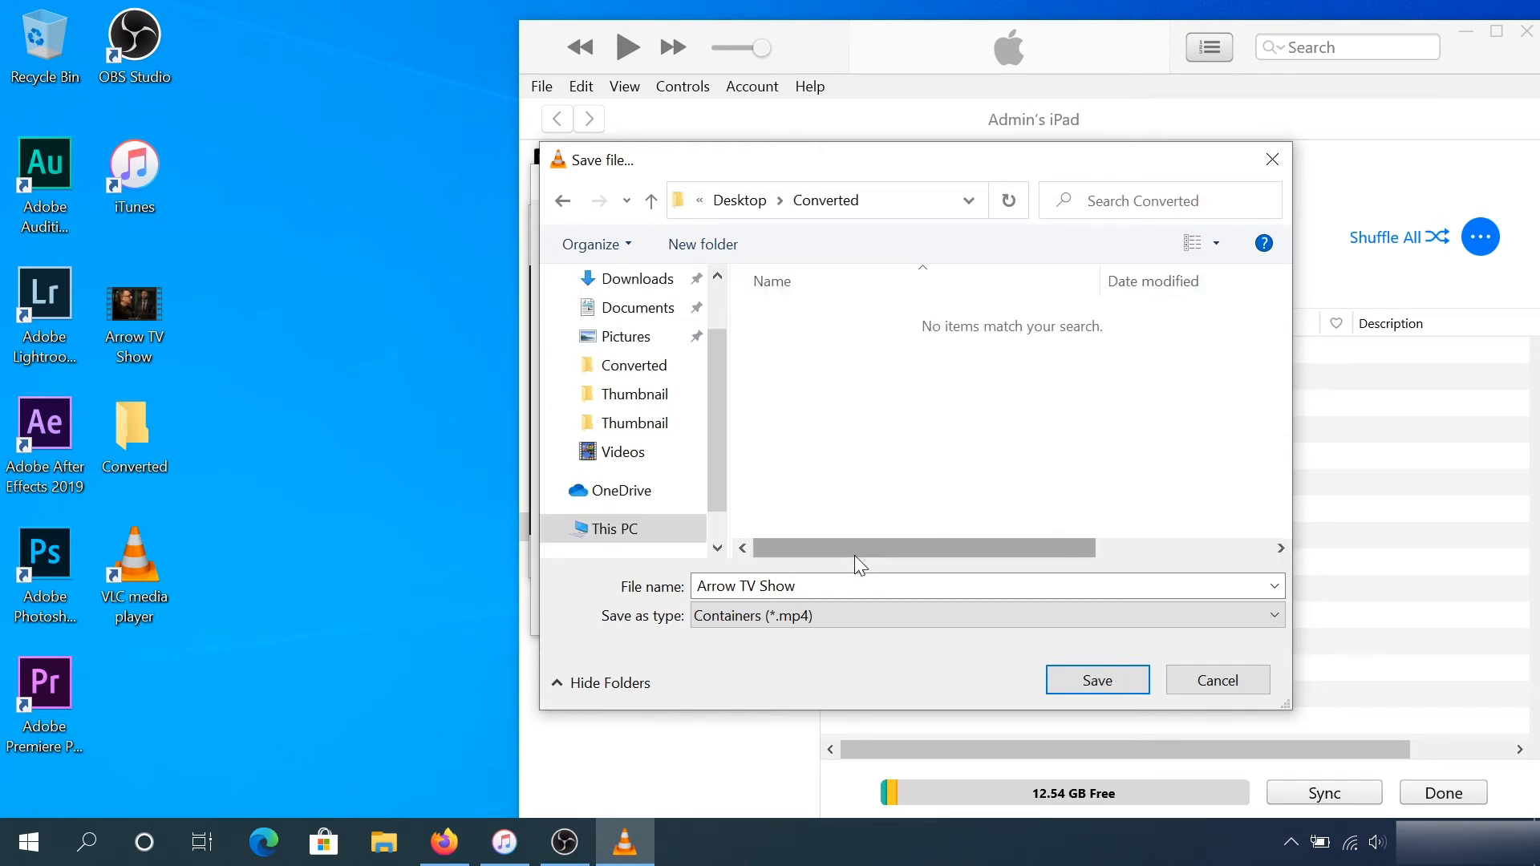
left_click(1096, 680)
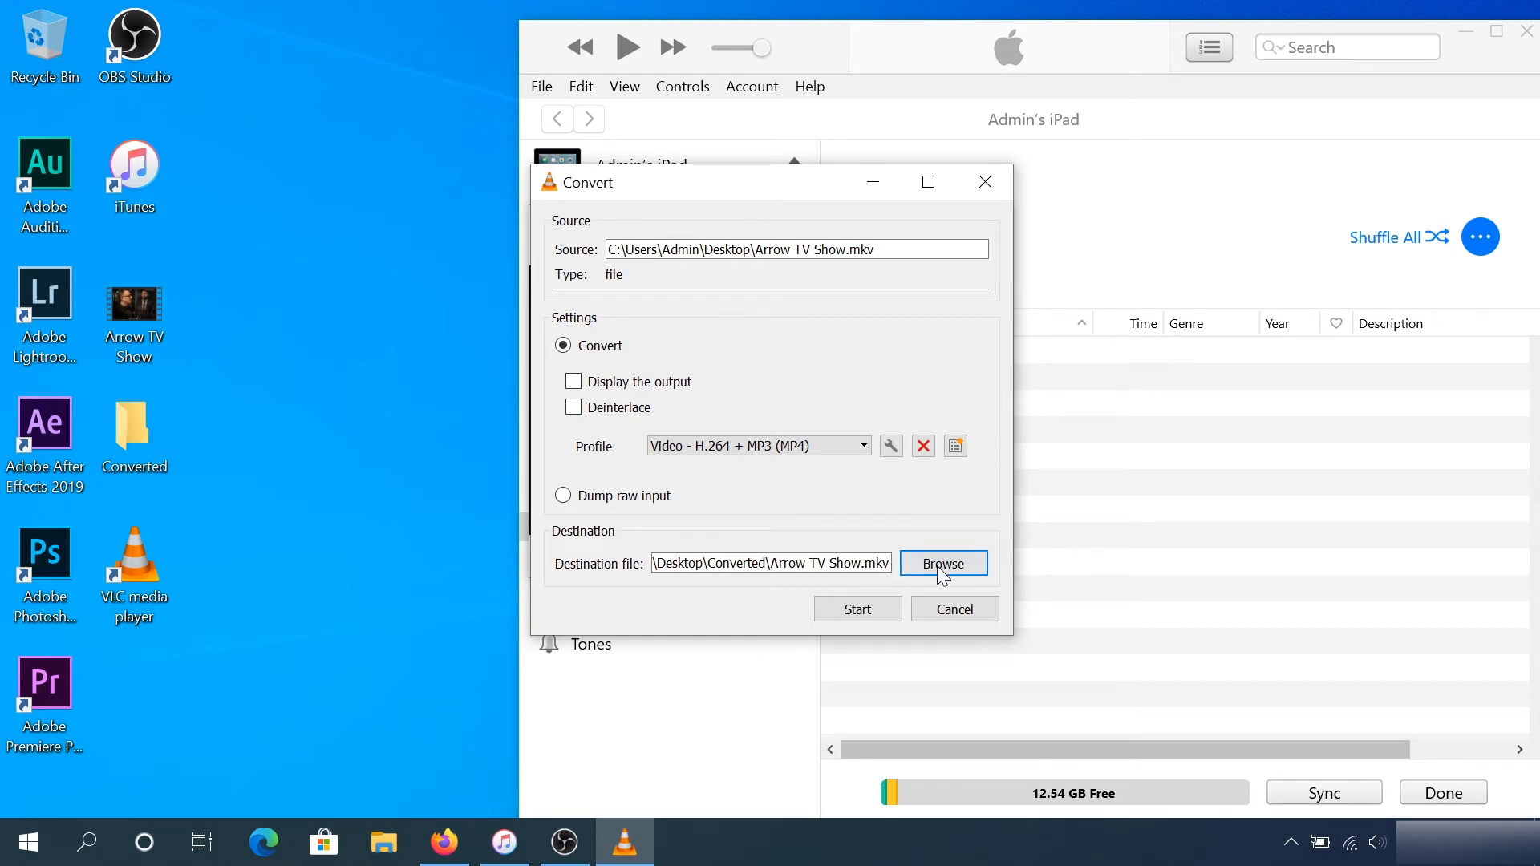
left_click(942, 563)
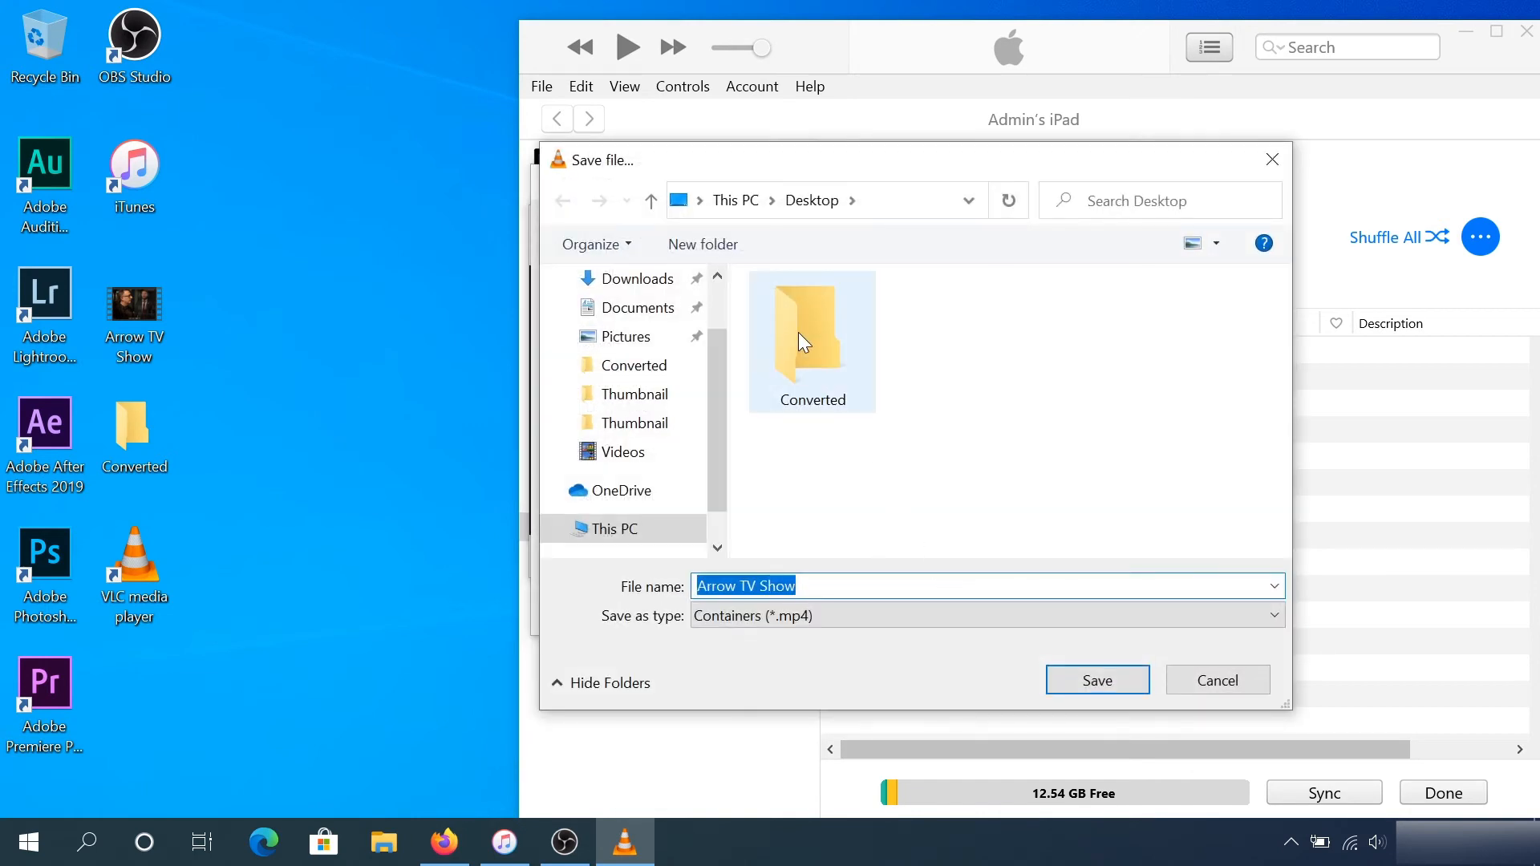
double_click(811, 334)
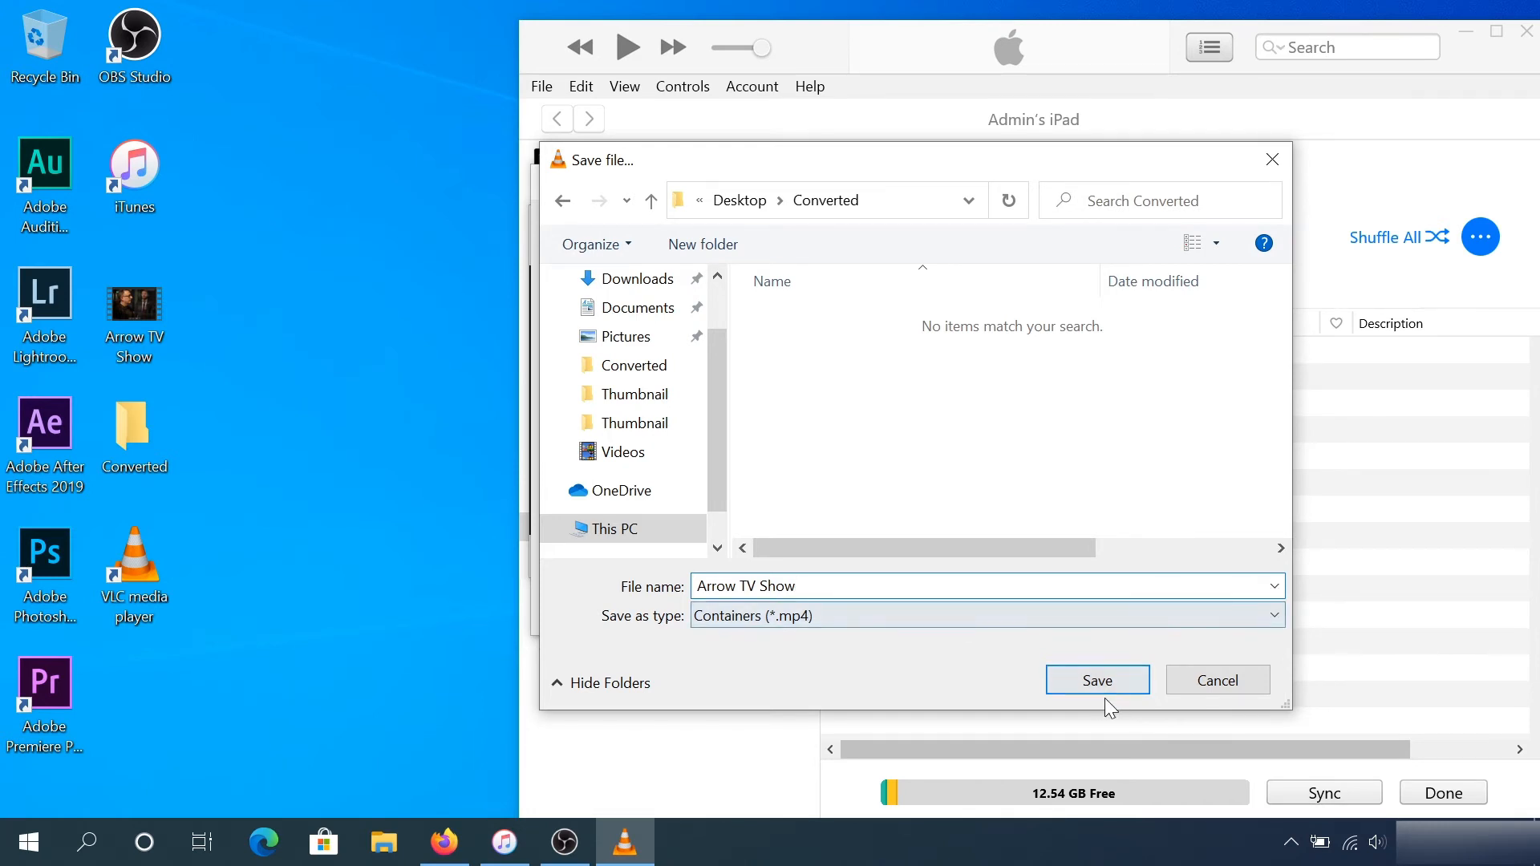
left_click(1097, 680)
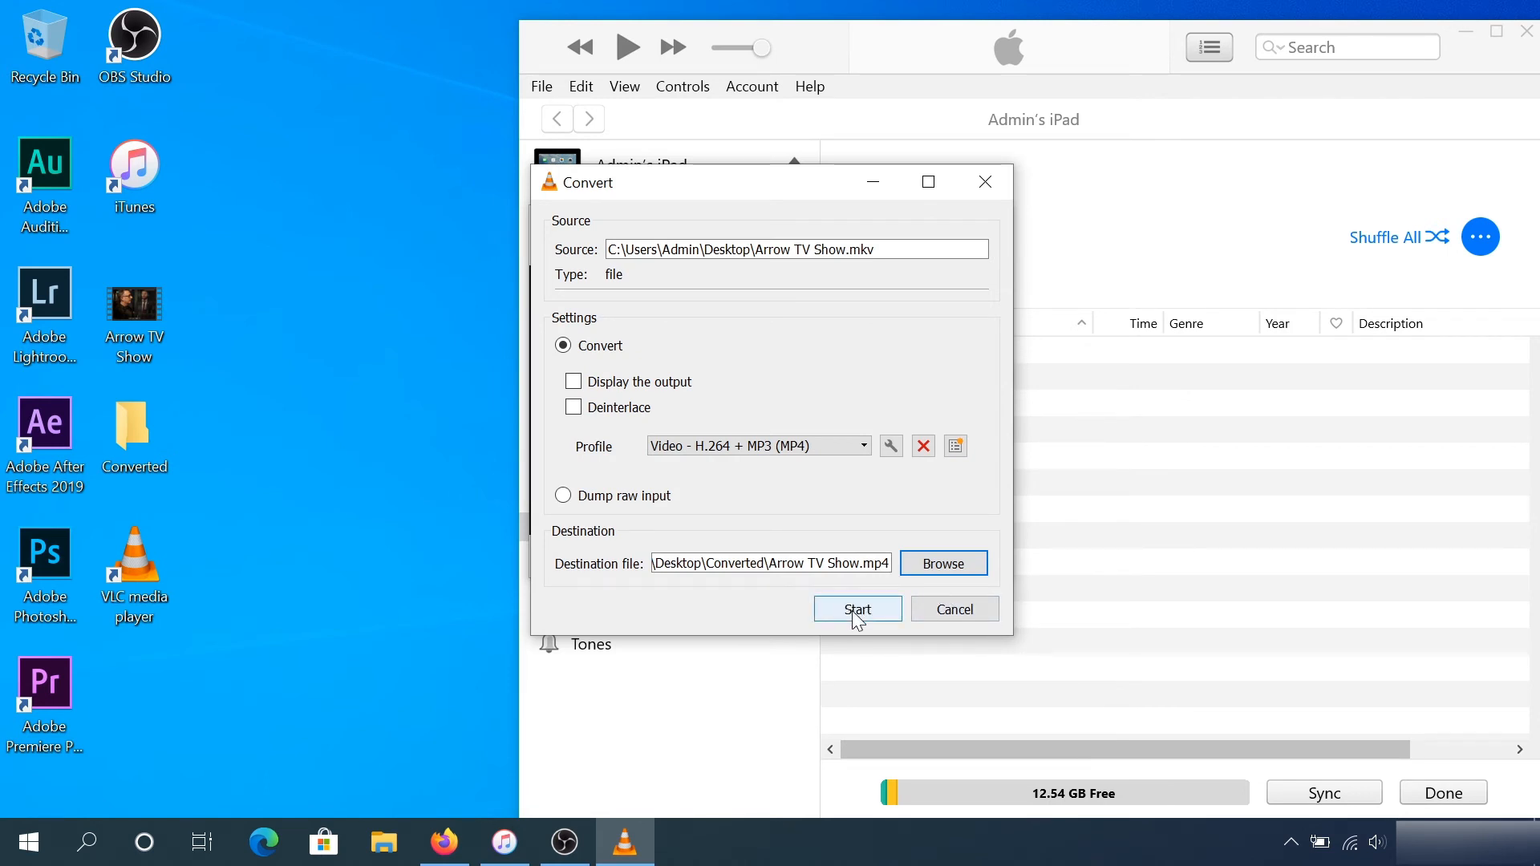
- Run the conversion and check the Converted folder for the new Arrow TV Show file
left_click(856, 609)
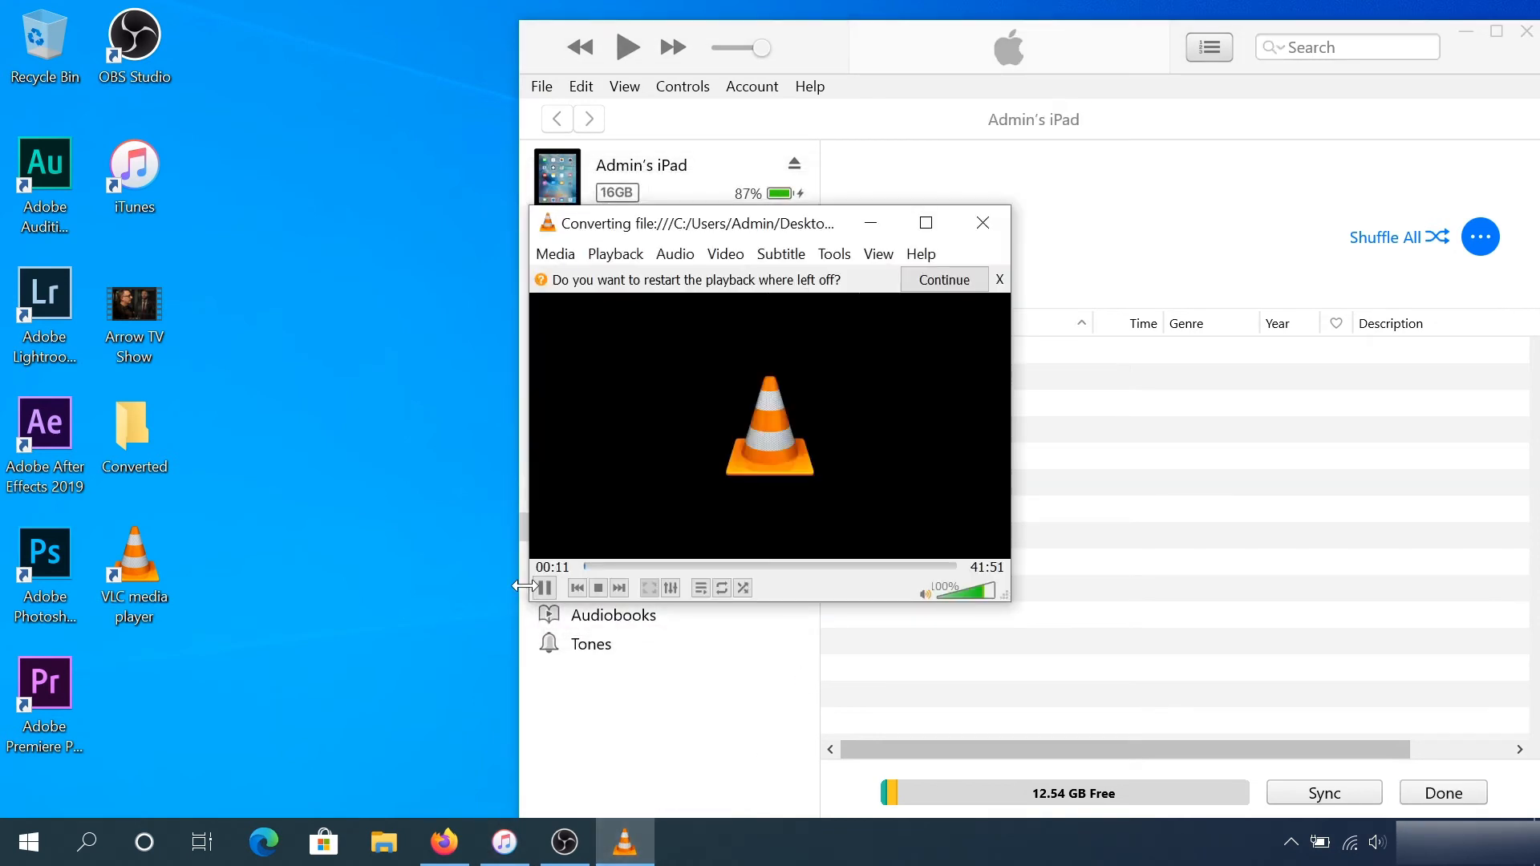
left_click(544, 587)
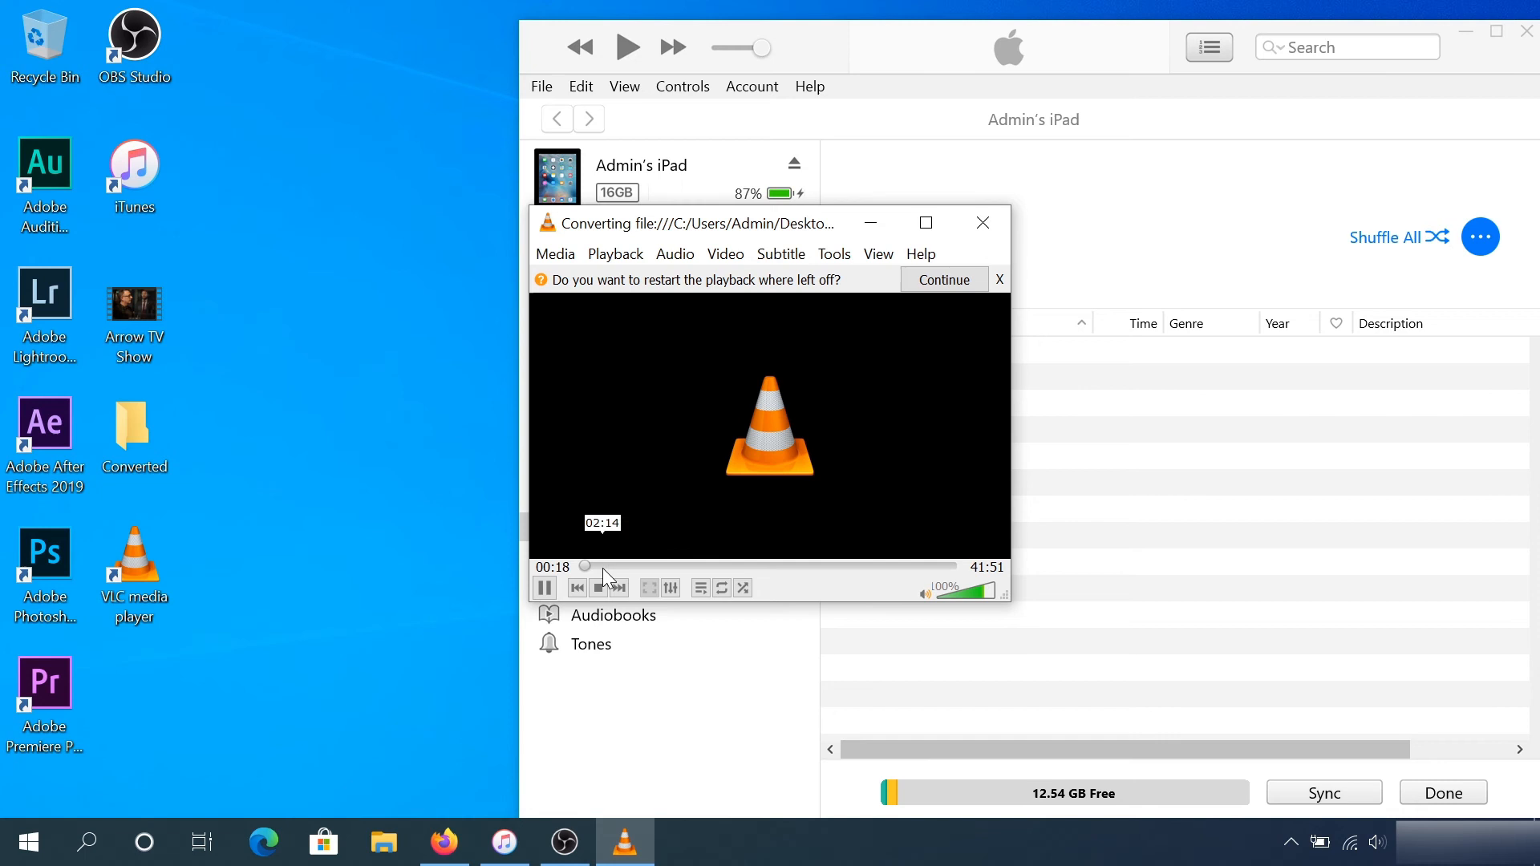
left_click(942, 279)
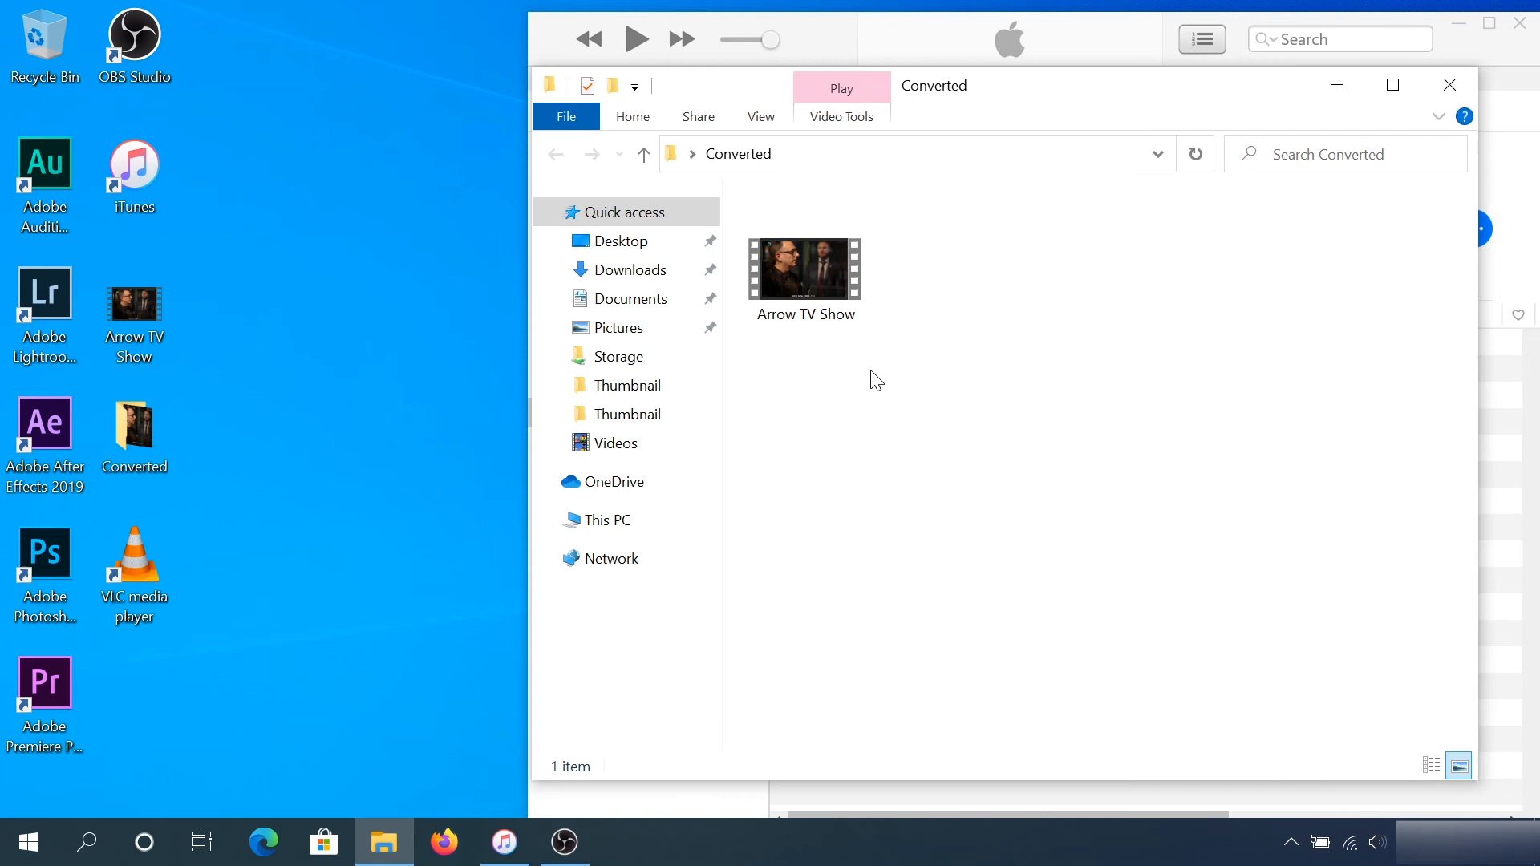
mouse_move(951, 117)
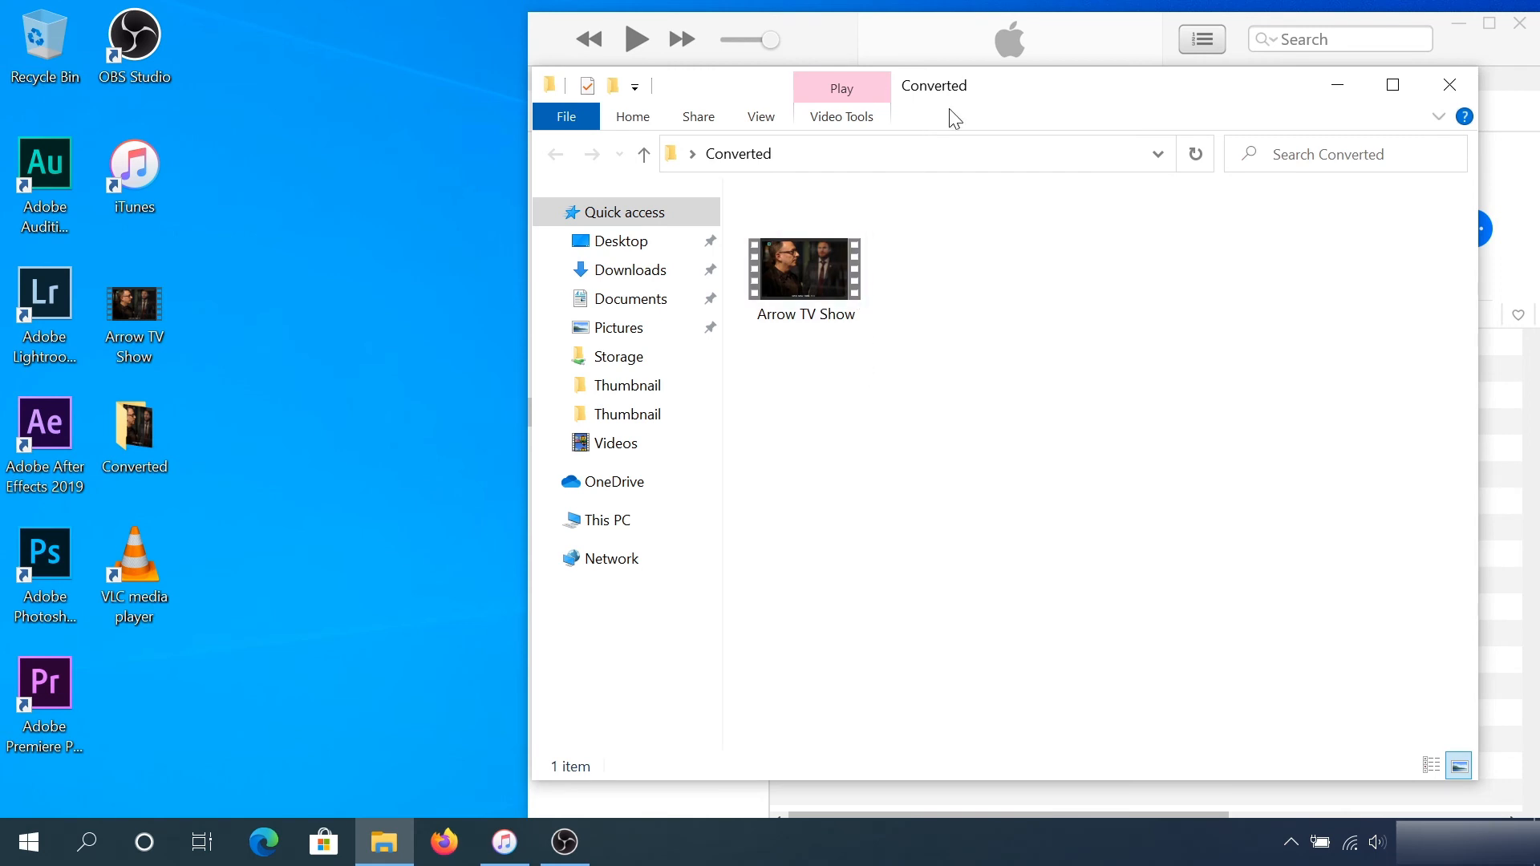